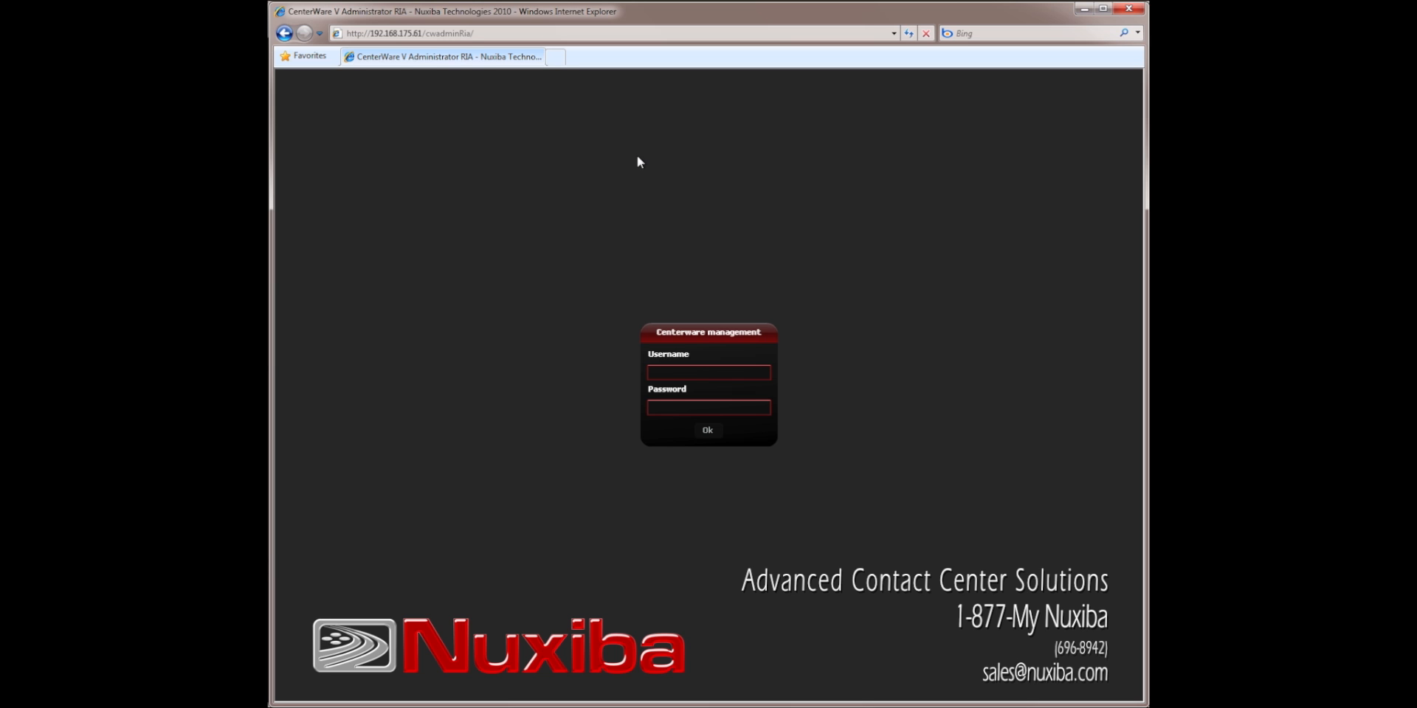
mouse_move(657, 217)
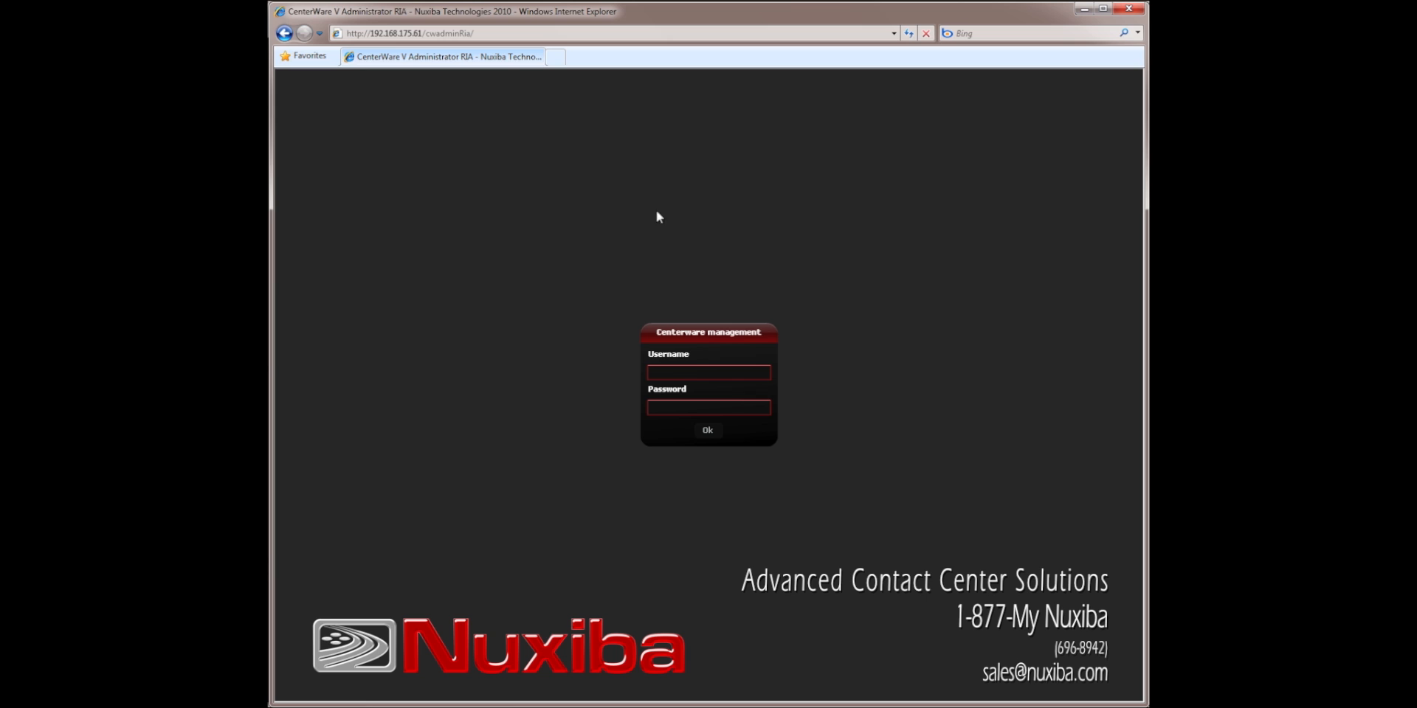
Log in to CenterWare management as 'nuxibasupport'
click(708, 371)
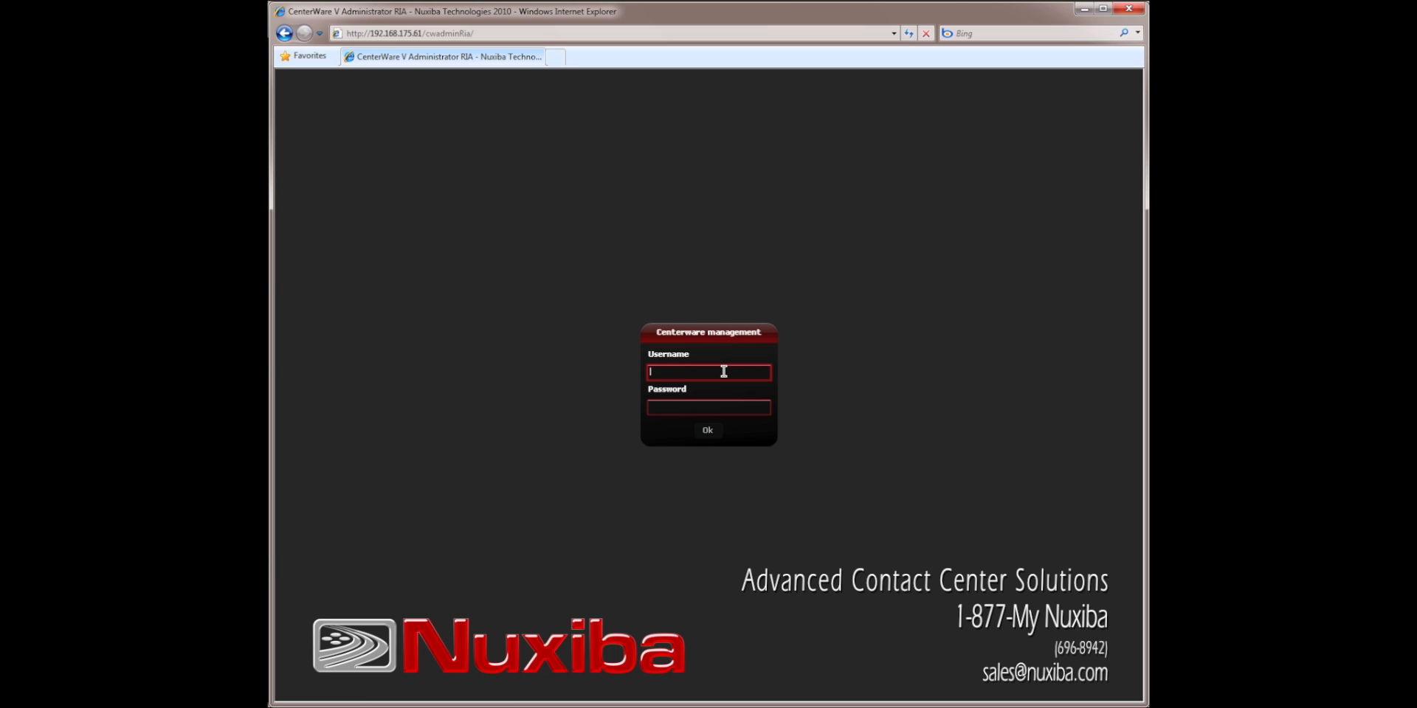
text(nuxibasupport)
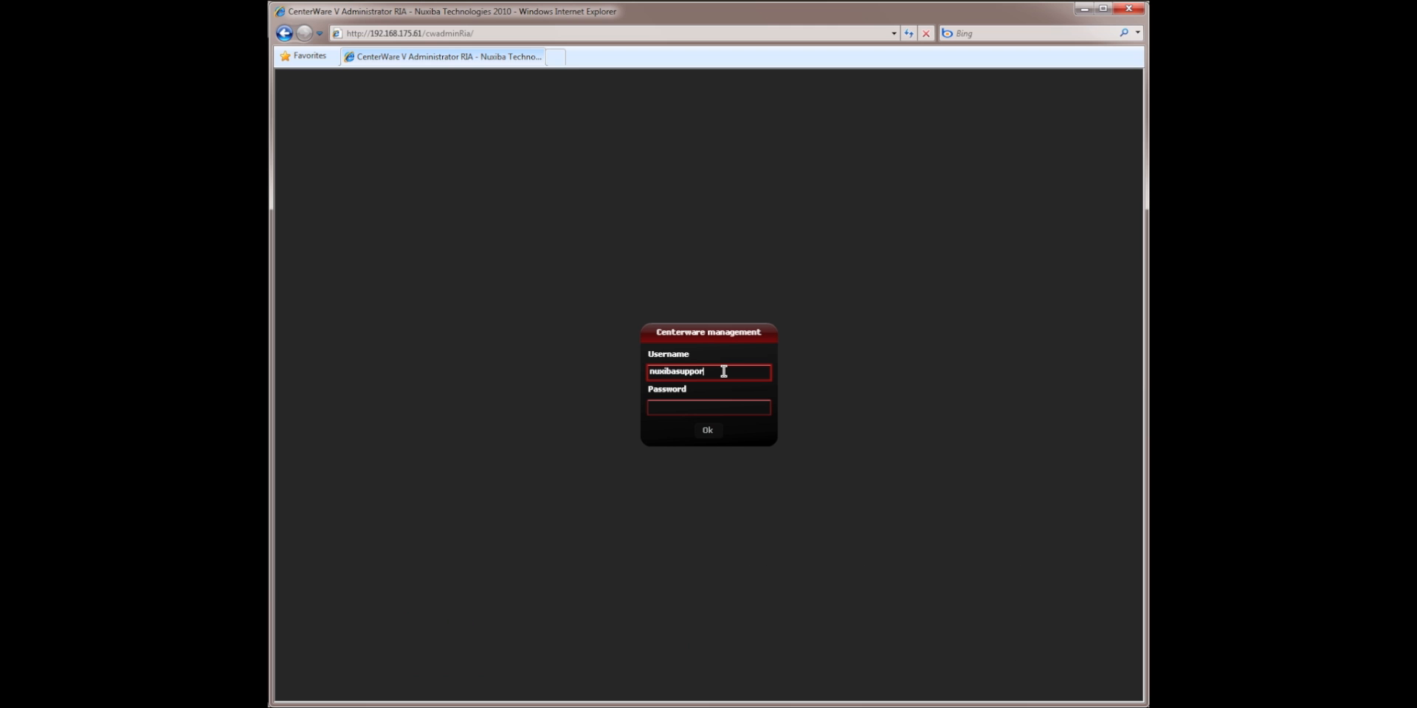
click(708, 430)
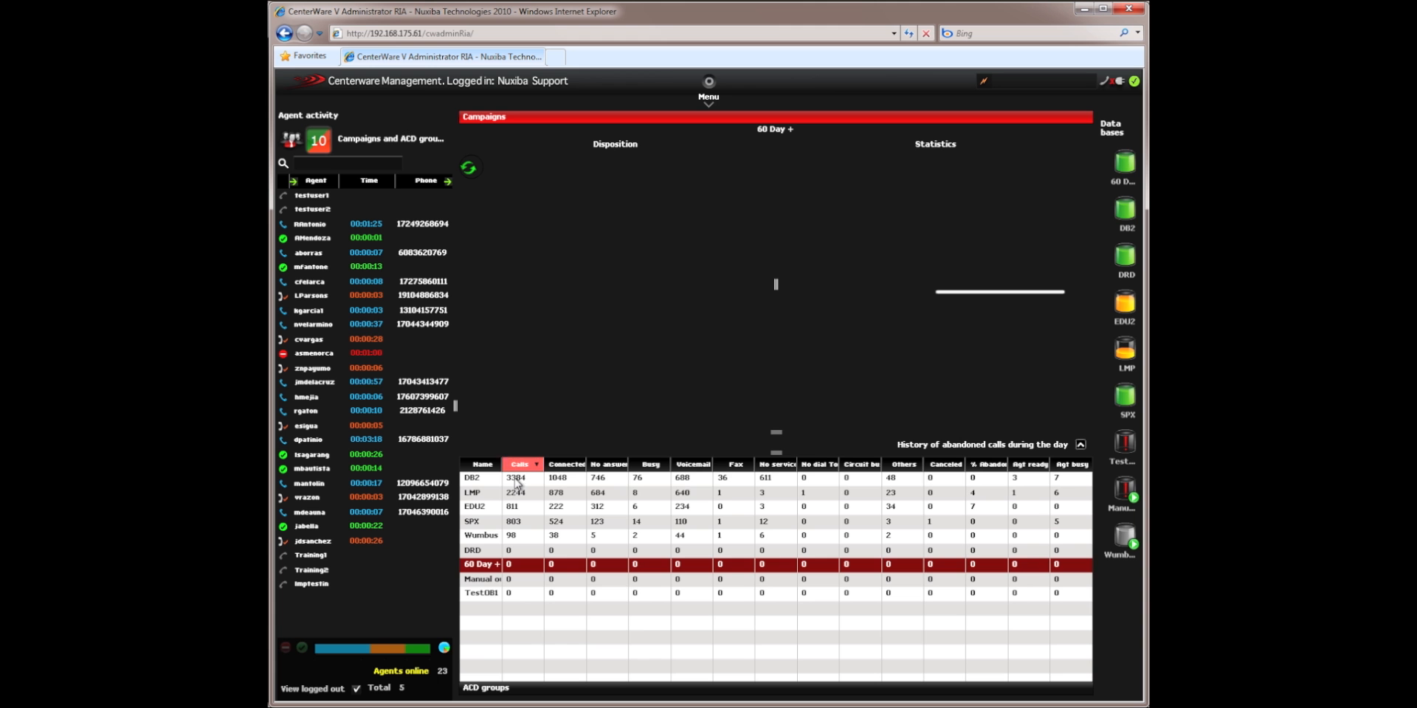
Select the DB2 campaign to show its disposition and statistics pie charts
click(481, 477)
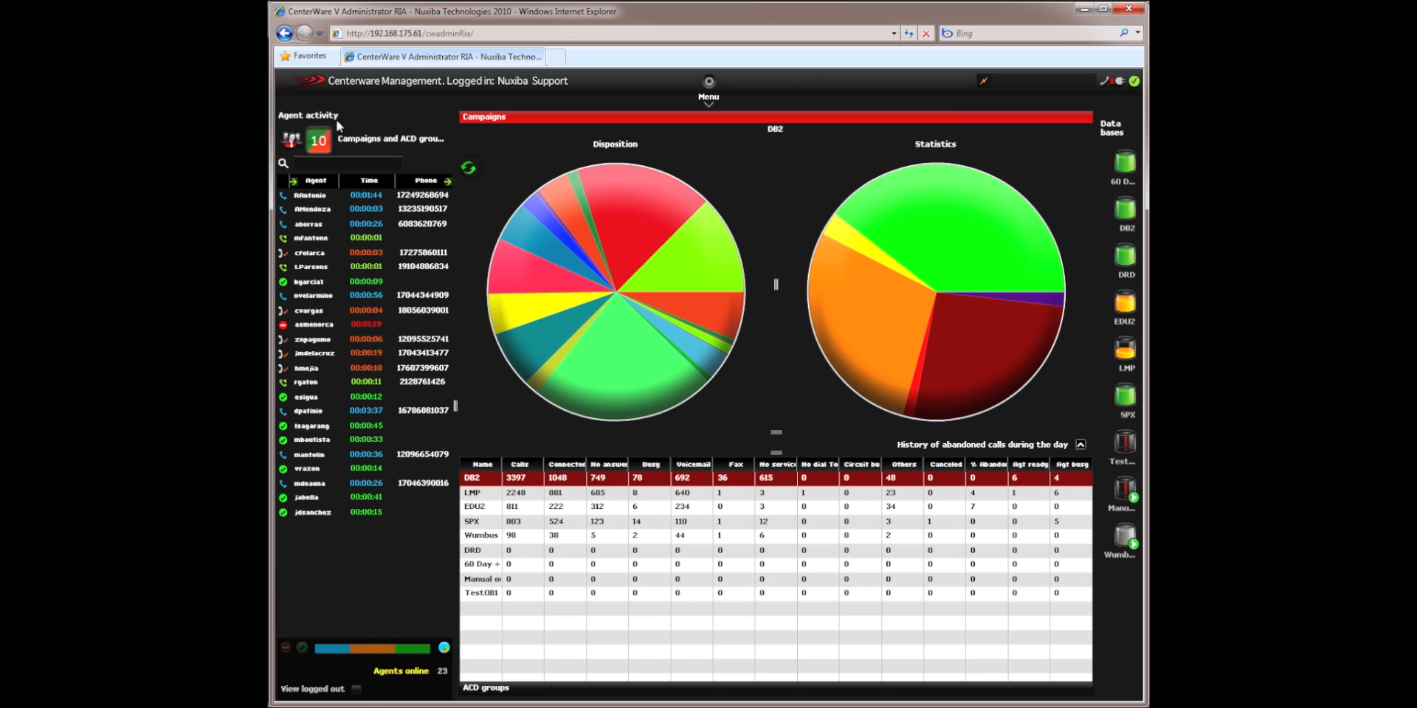
mouse_move(291, 141)
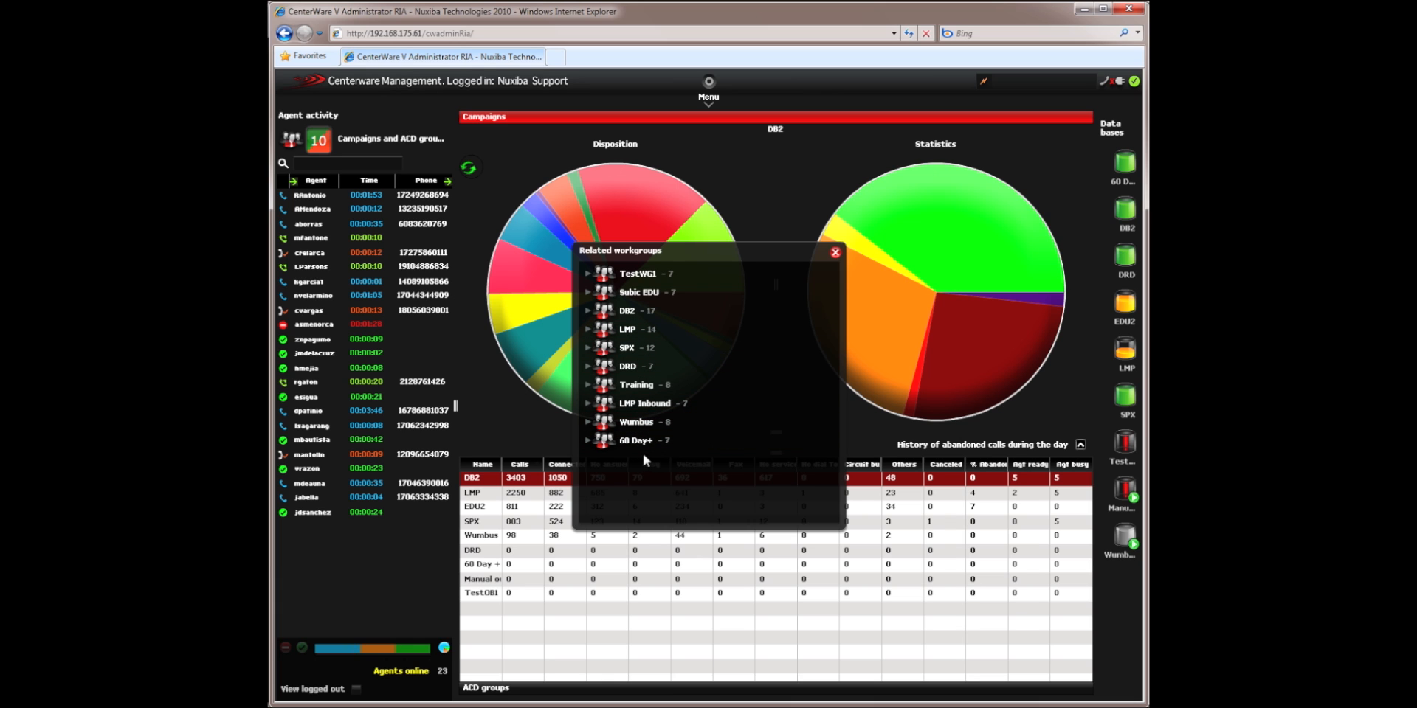
Browse the DB2 workgroup's 7 supervisors and 10 agents, then close Related workgroups
click(588, 311)
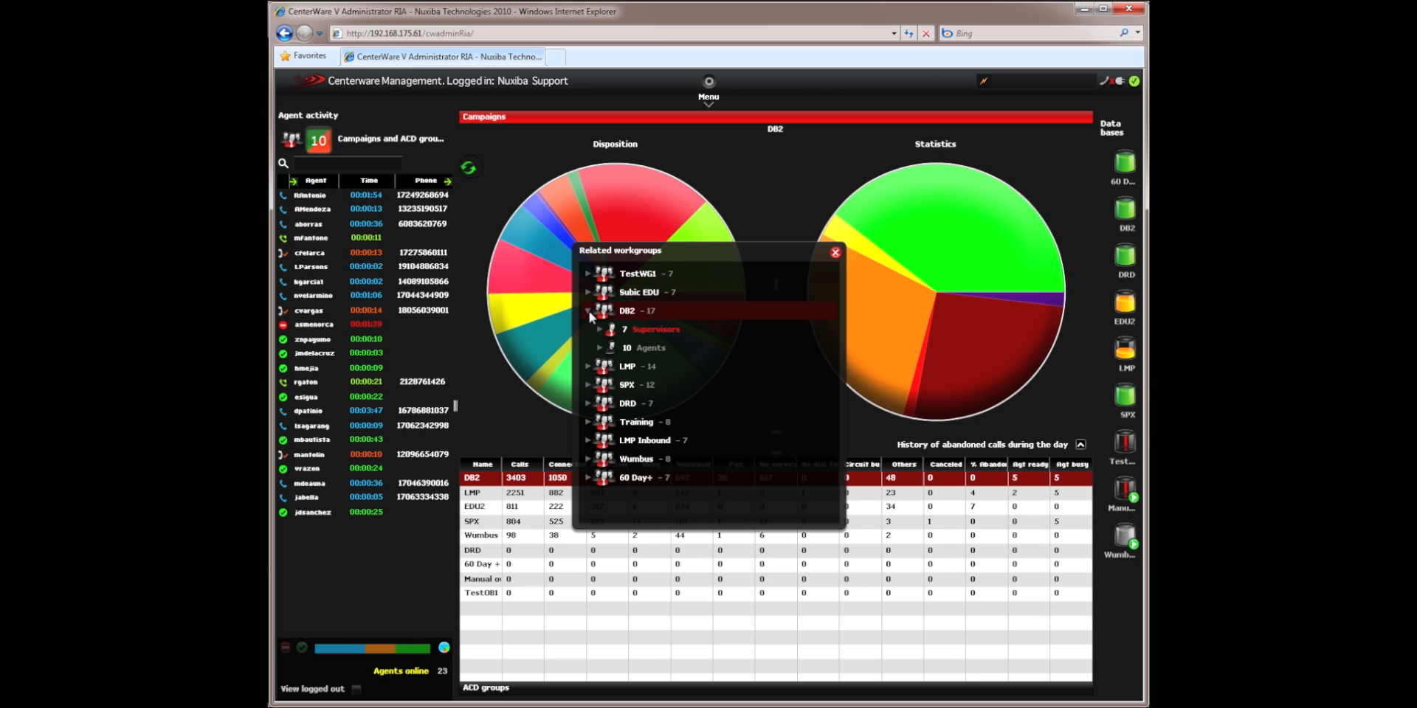
click(600, 329)
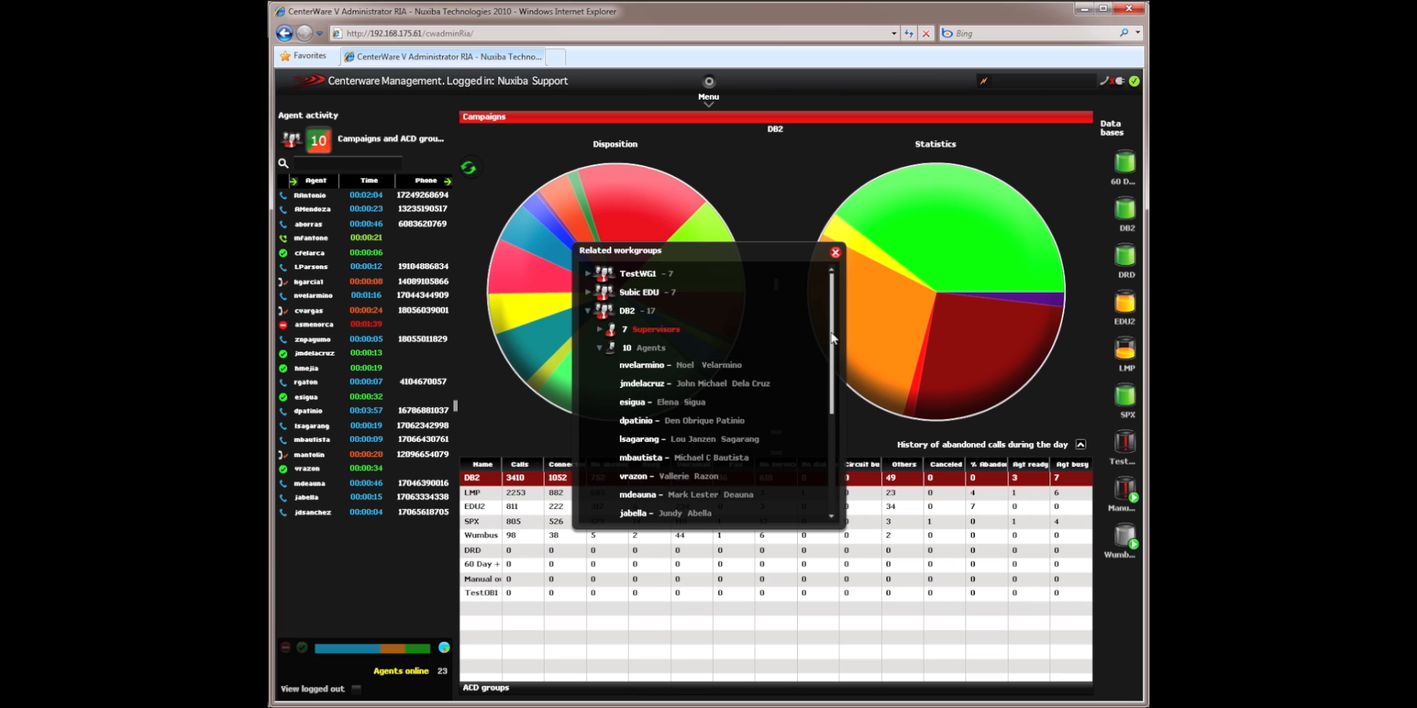
click(833, 251)
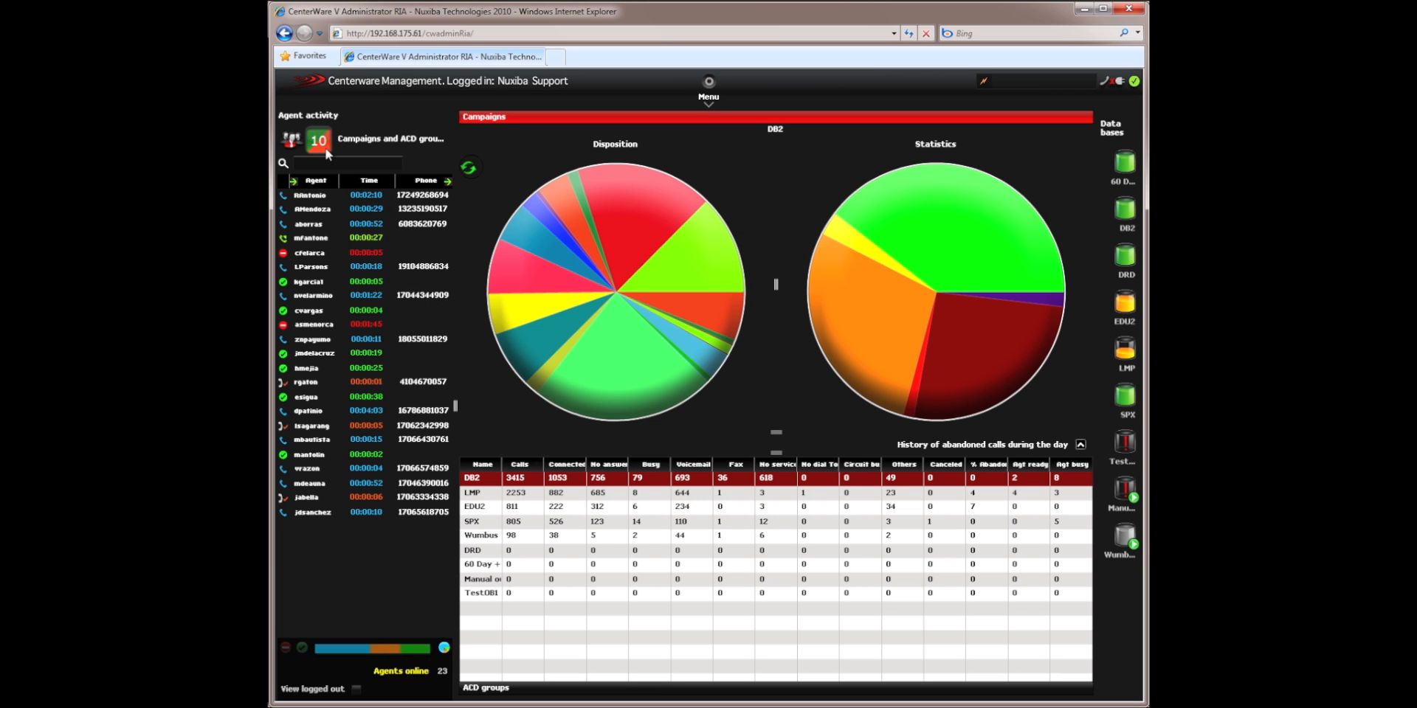
mouse_move(307, 156)
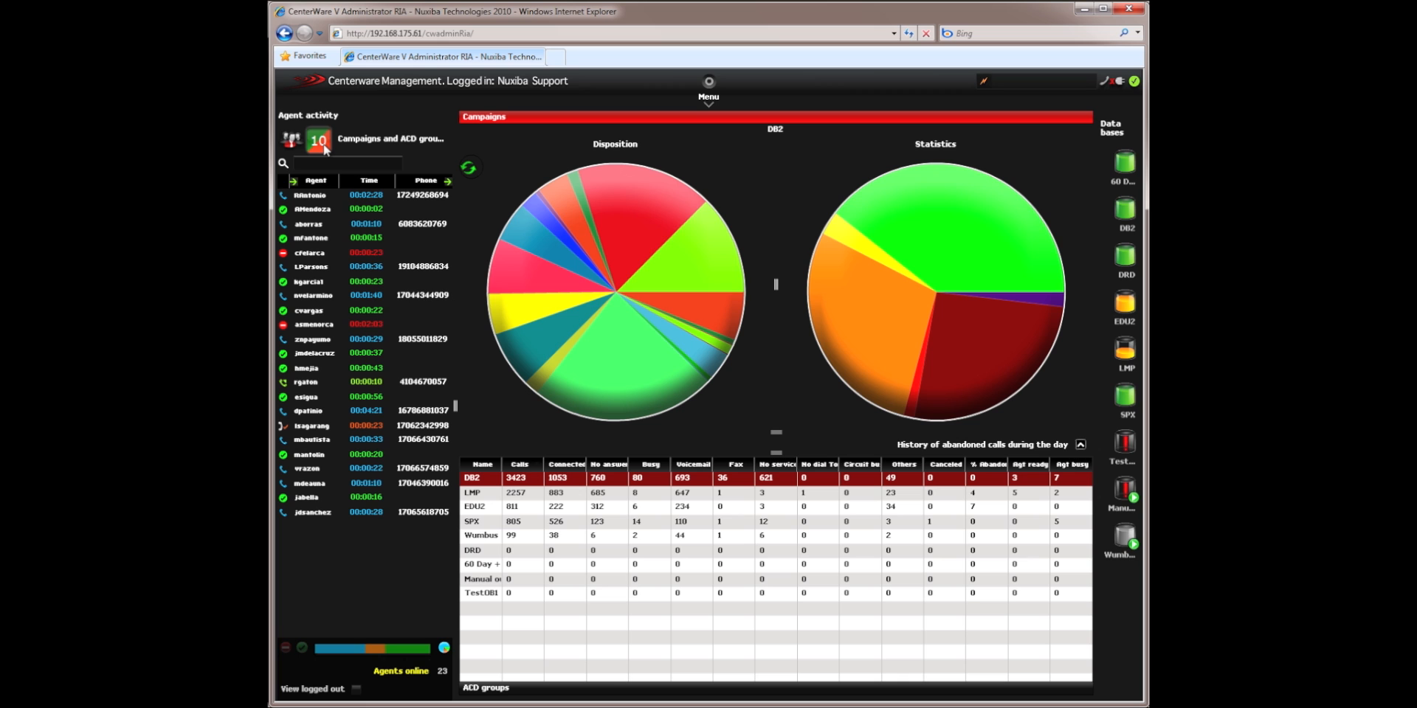
Open the Campaigns and ACD groups to monitor list from the Agent activity panel
click(316, 141)
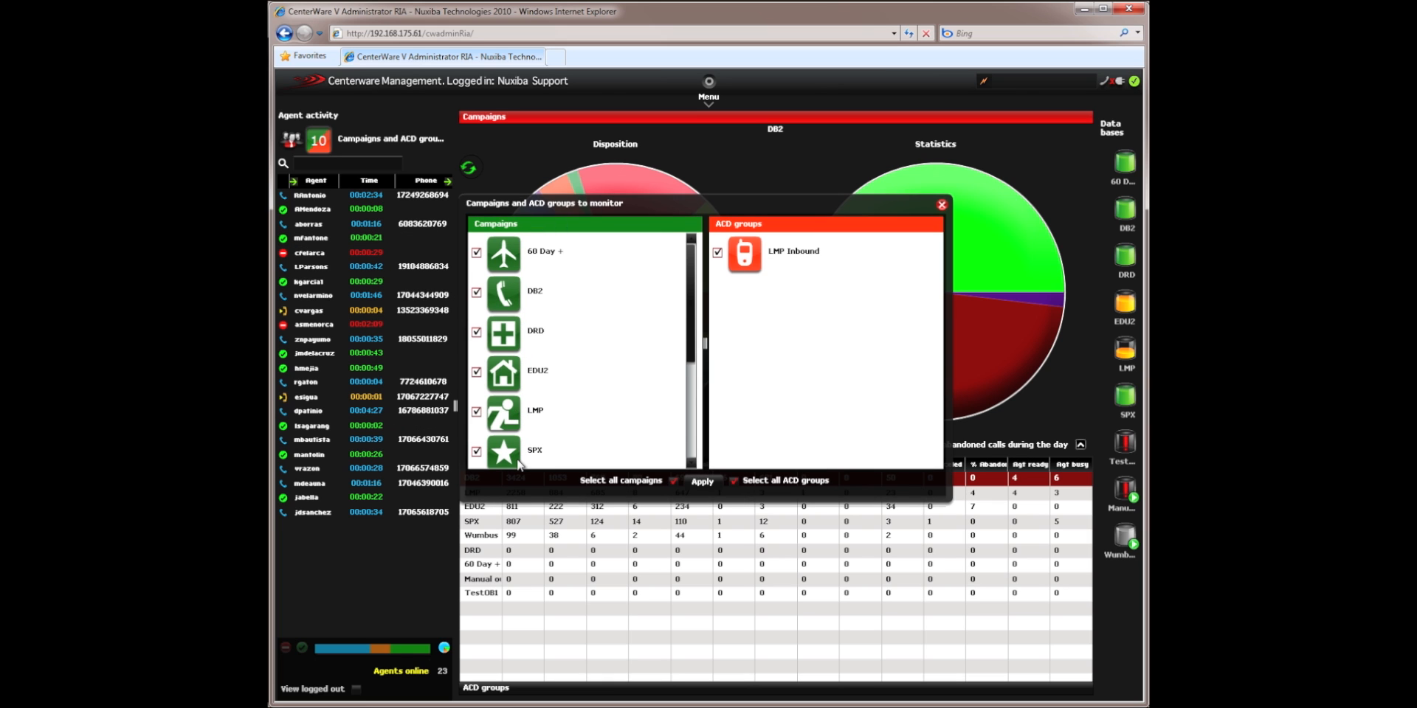
Scroll through the monitored campaigns and ACD groups list
scroll(down, 3)
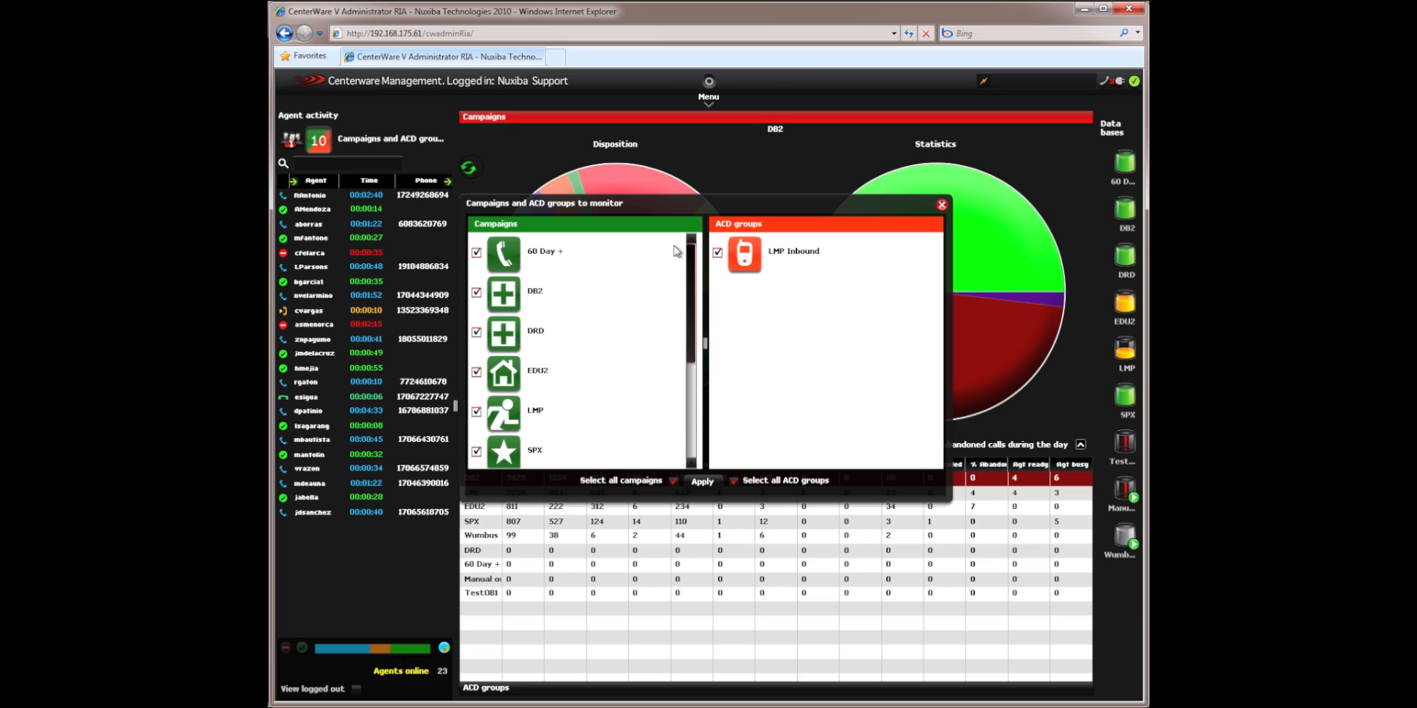
mouse_move(606, 359)
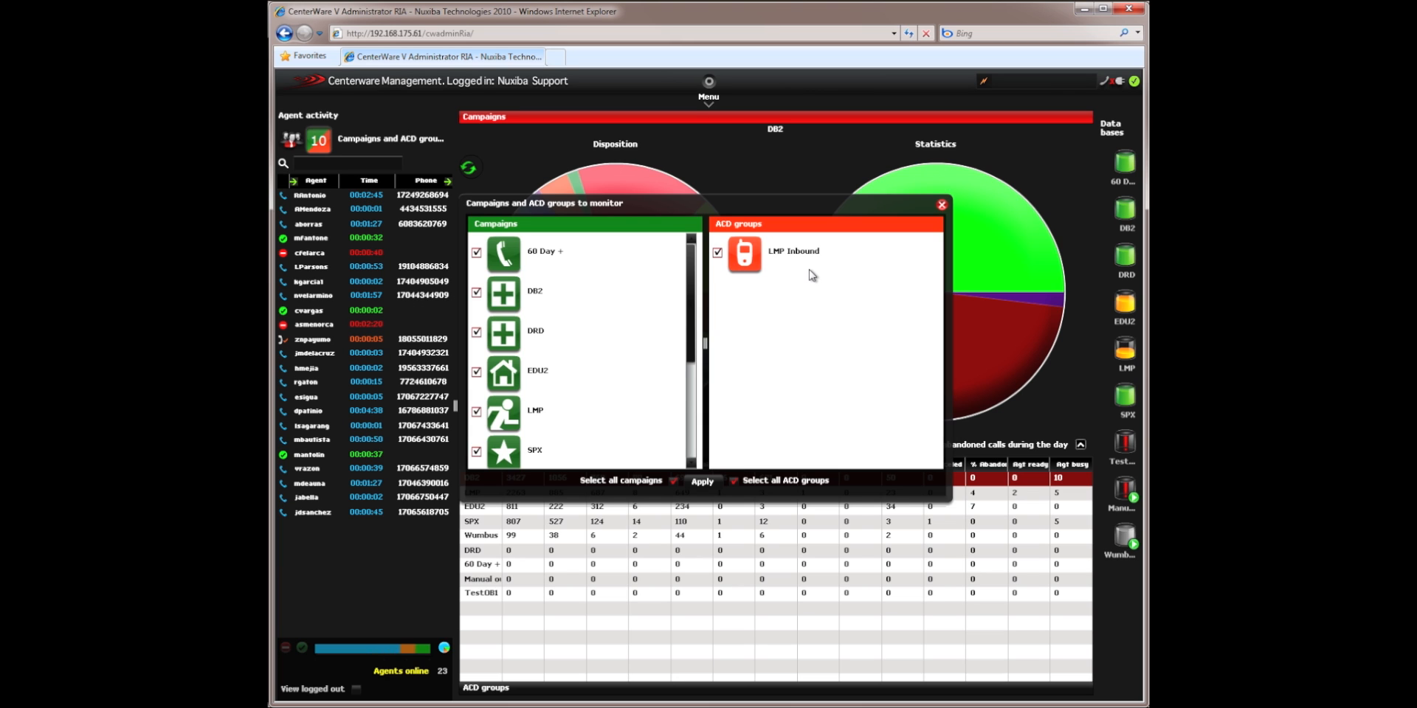
mouse_move(608, 343)
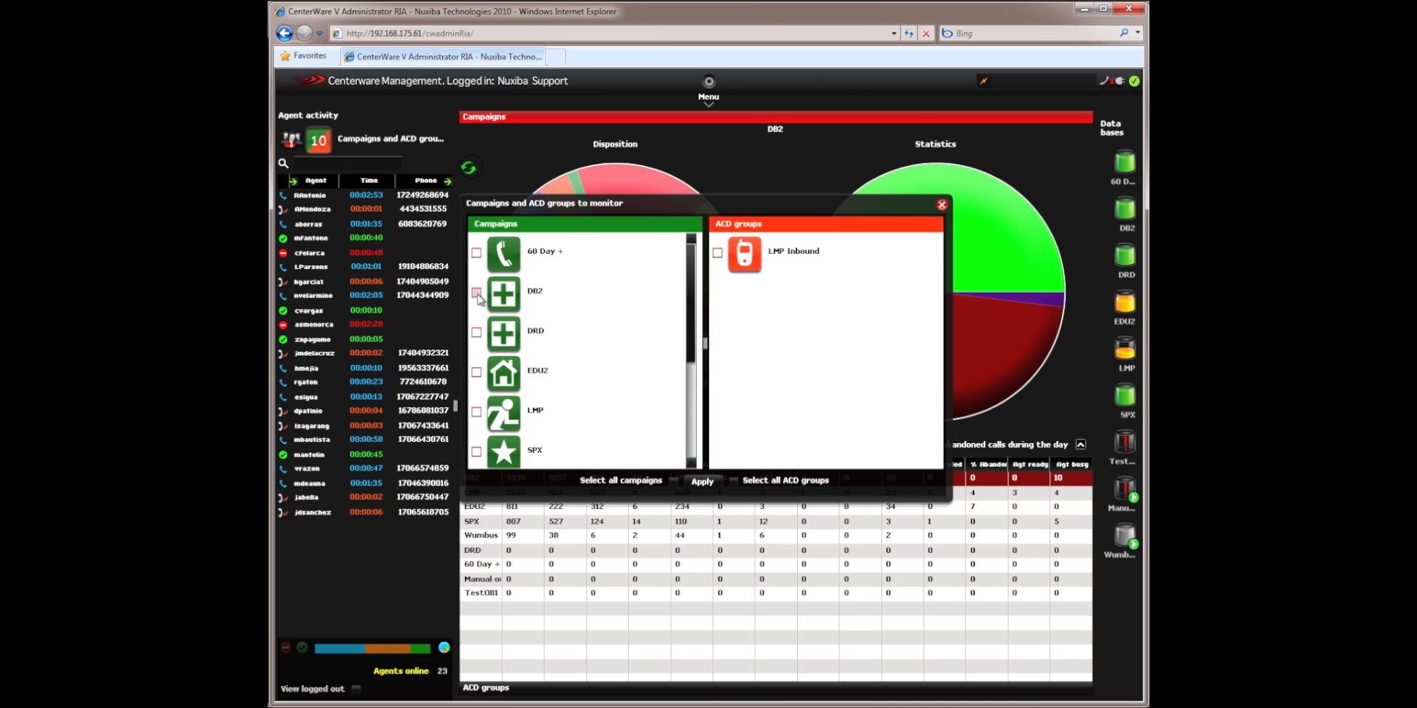
Filter agent activity to DB2, then close the monitoring selection
click(476, 290)
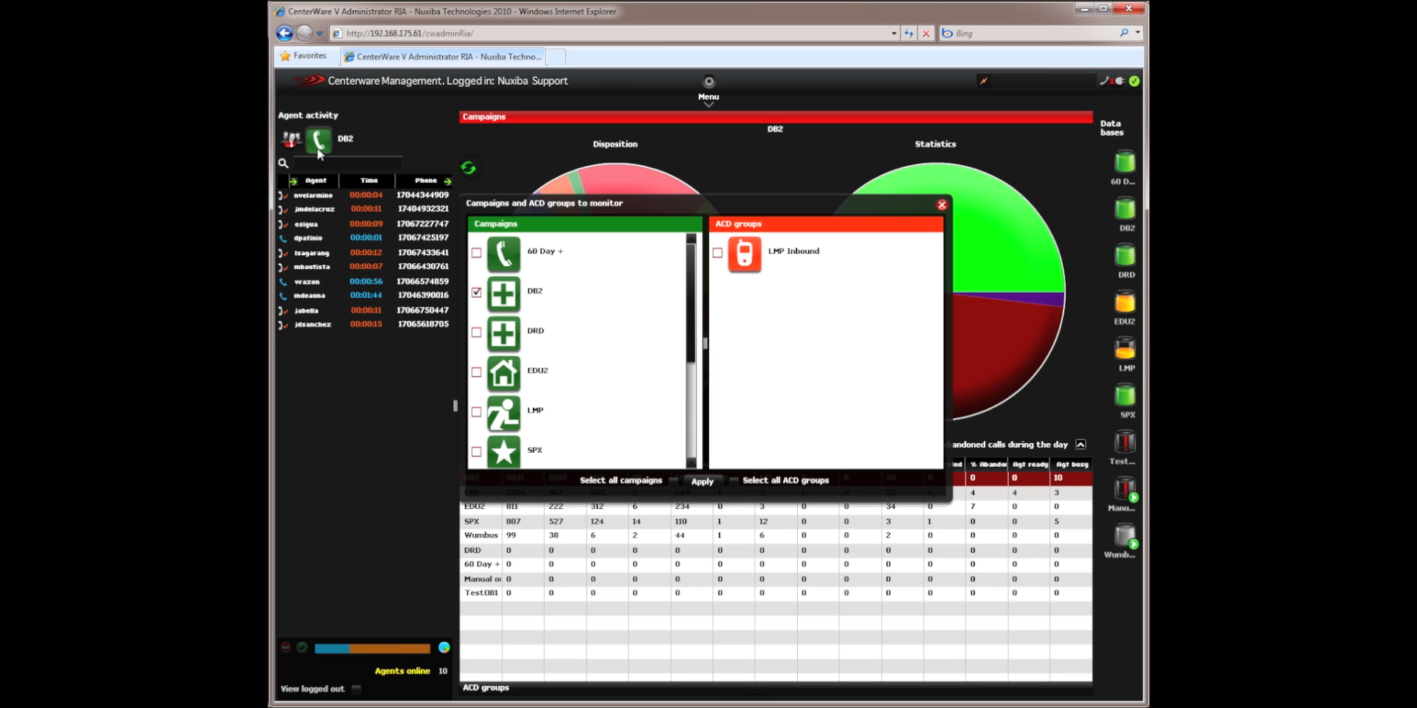
mouse_move(345, 145)
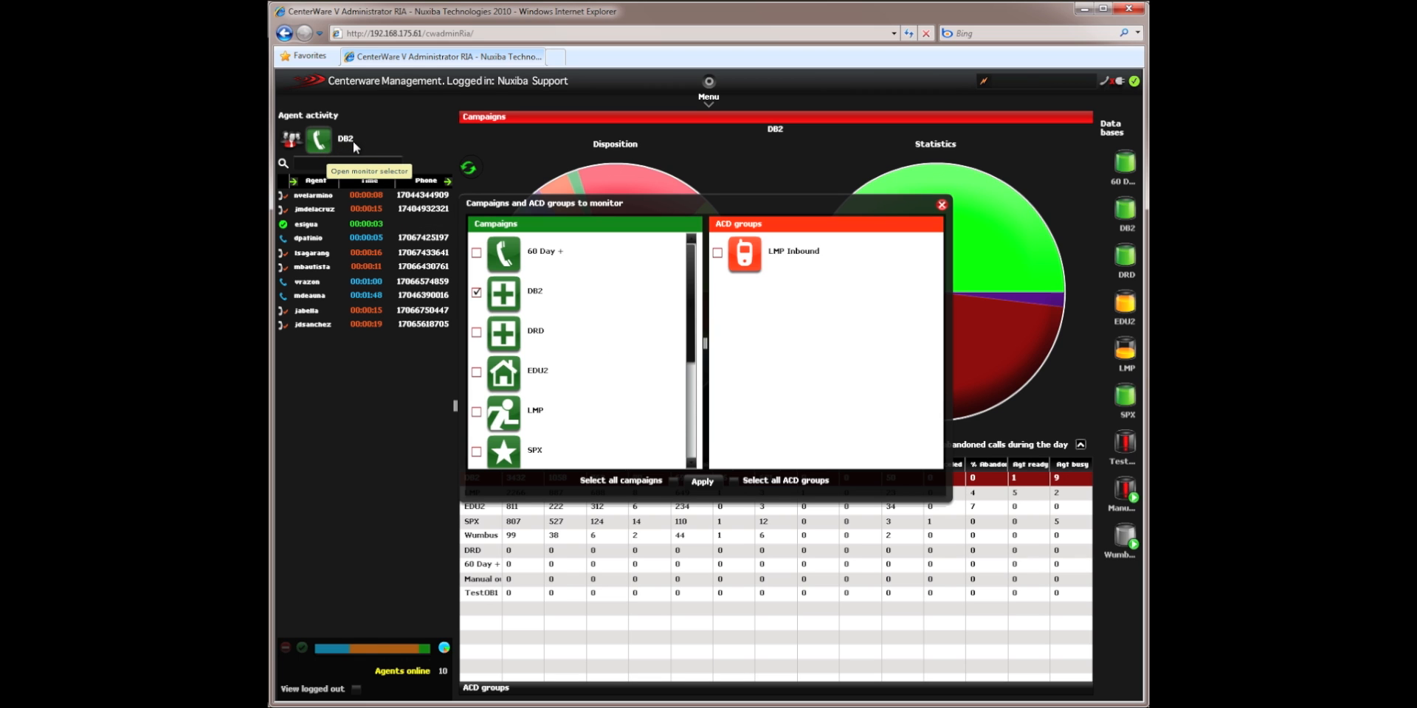
click(702, 480)
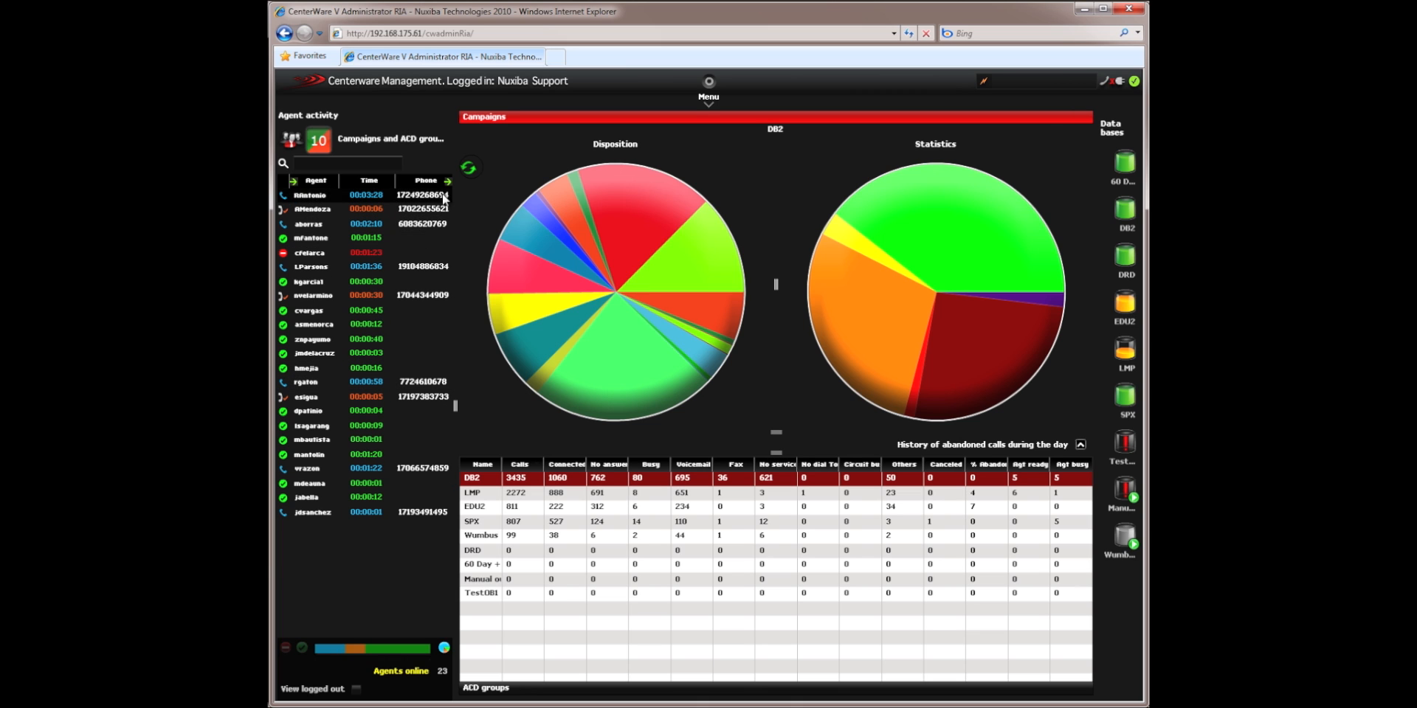
click(447, 180)
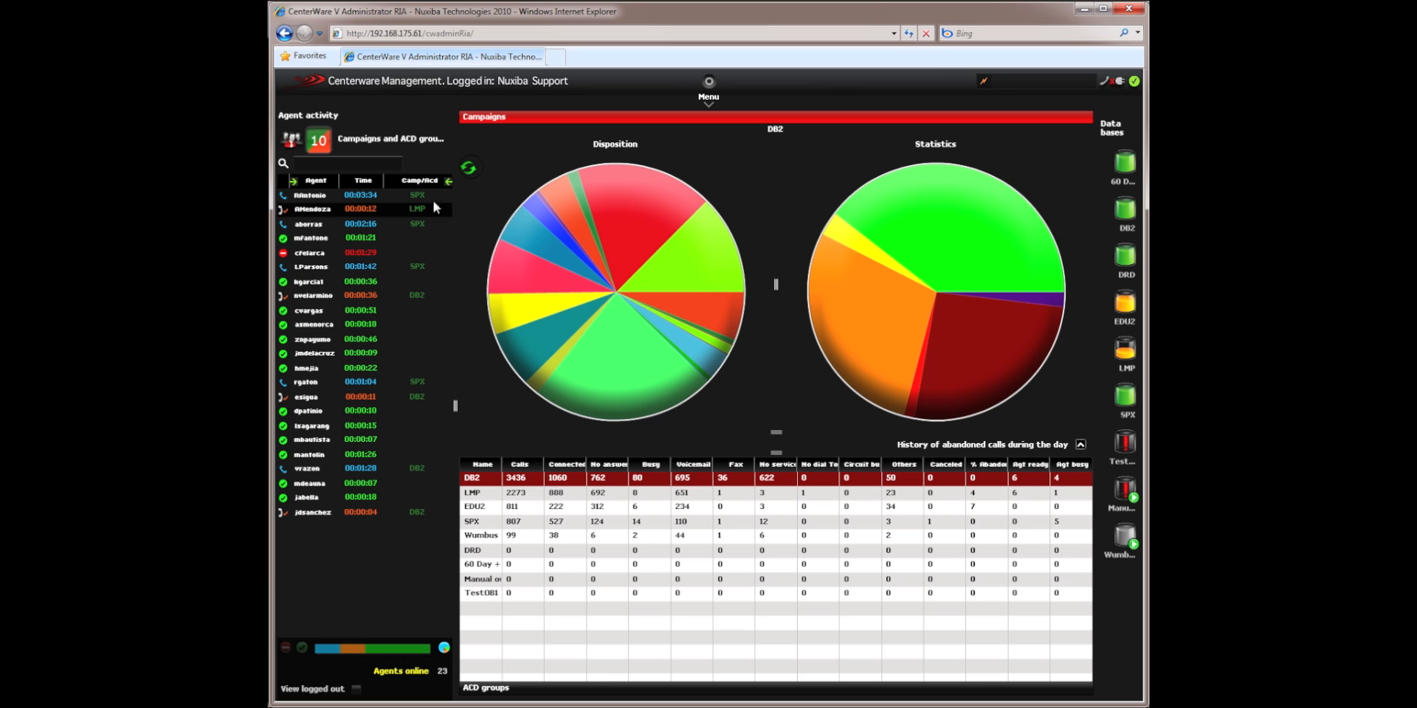
click(418, 180)
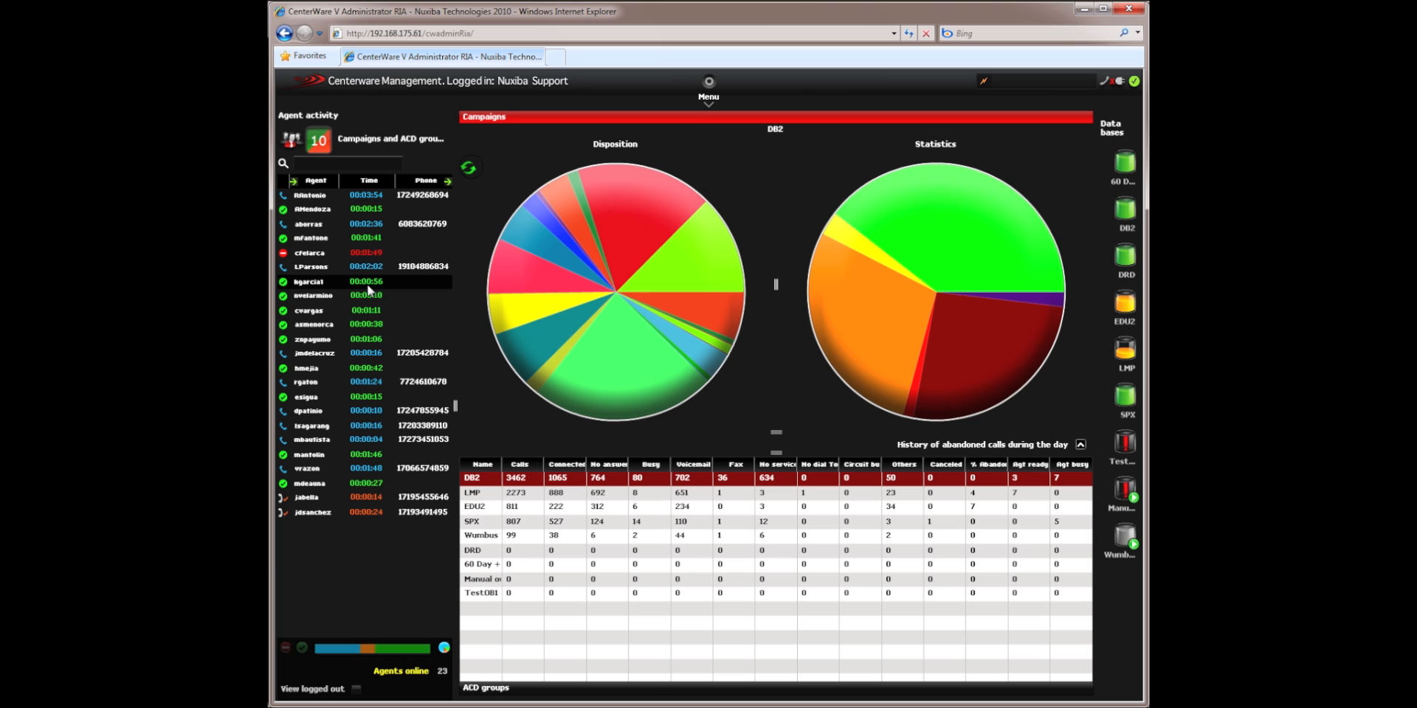
mouse_move(363, 554)
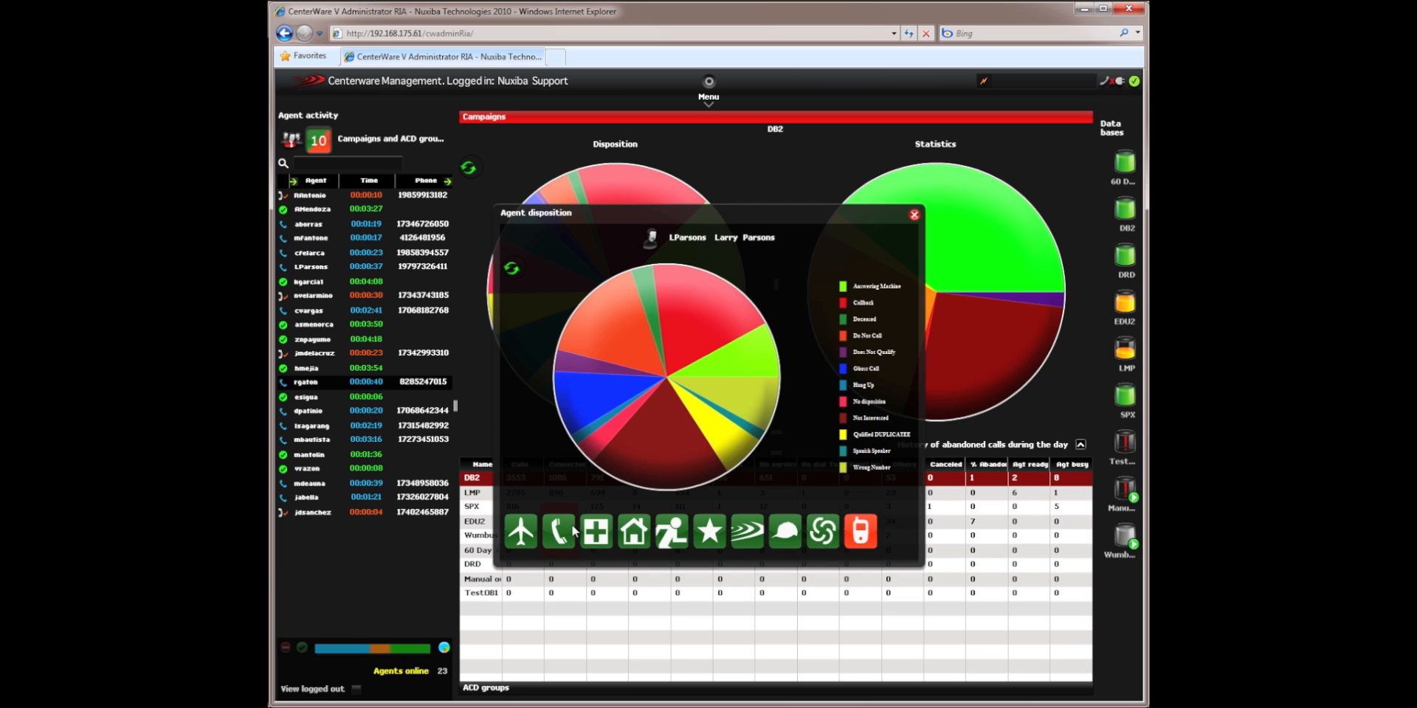
mouse_move(726, 377)
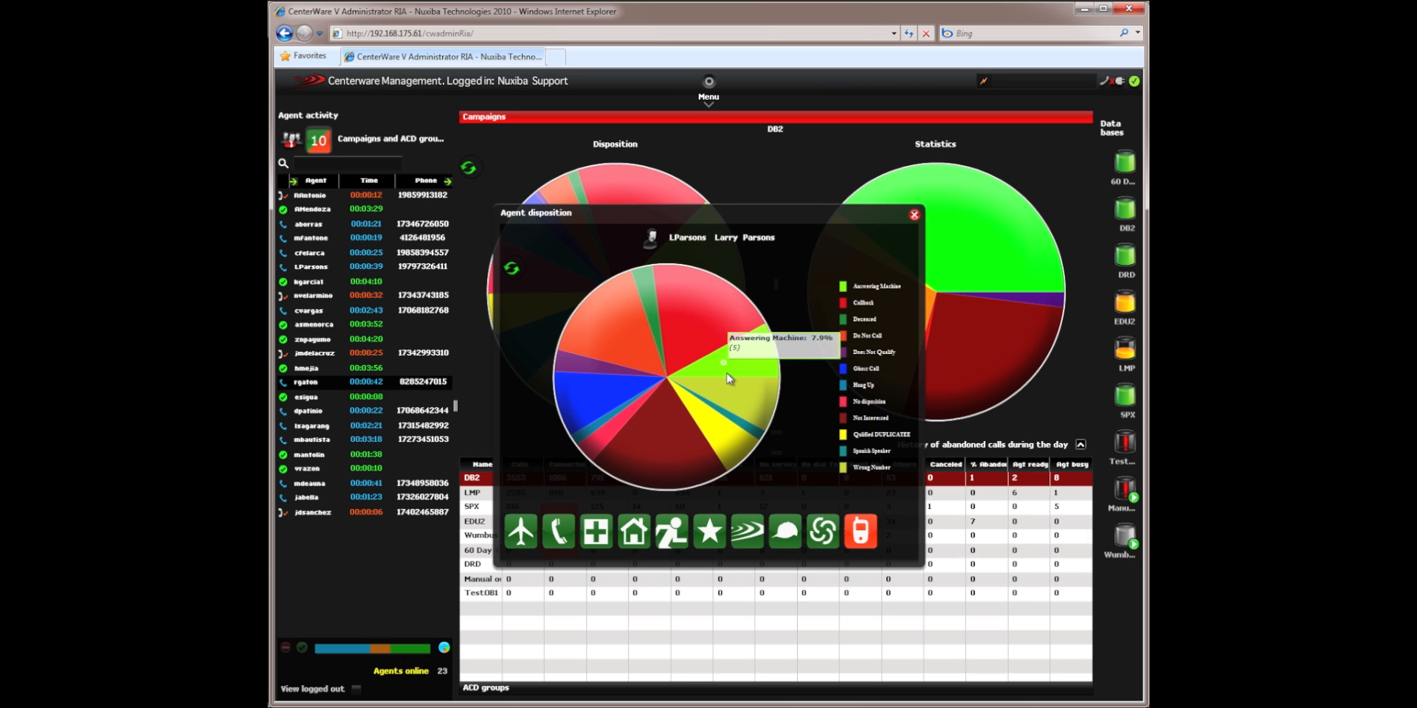
mouse_move(610, 413)
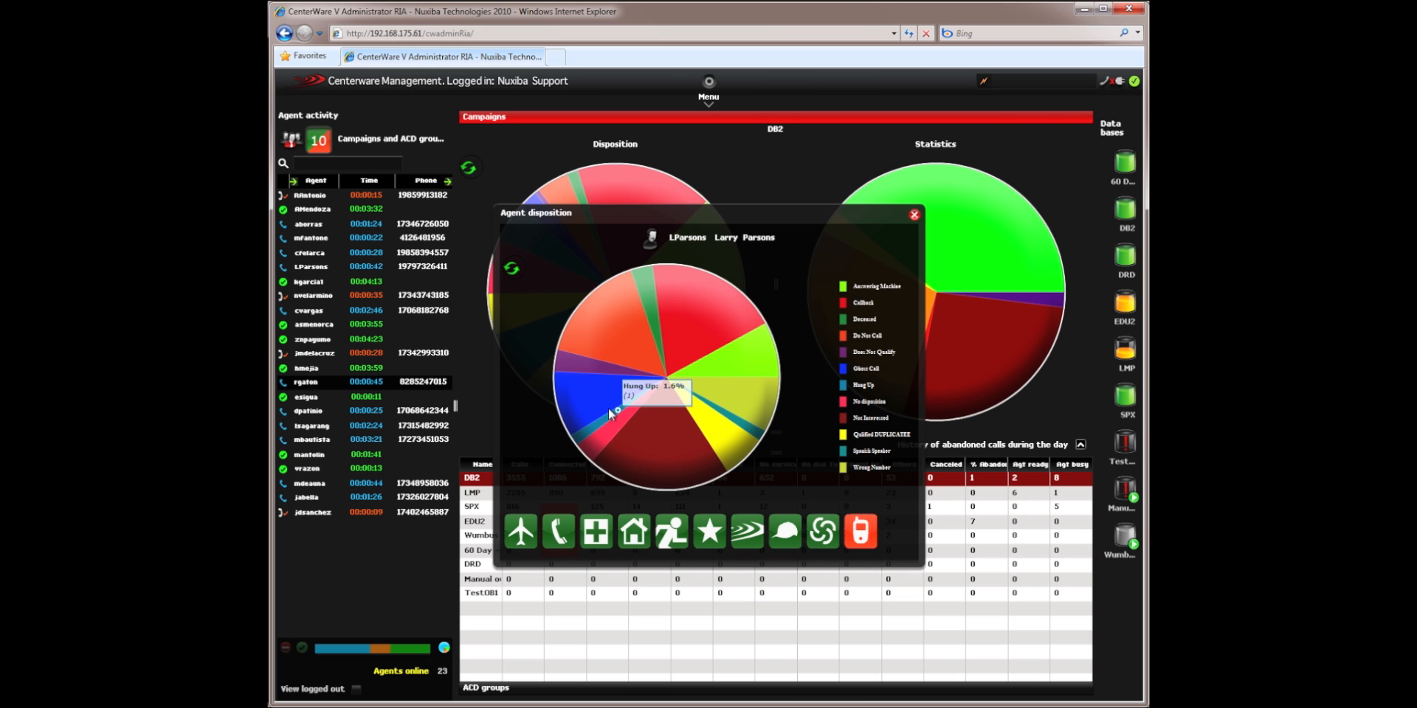
mouse_move(723, 370)
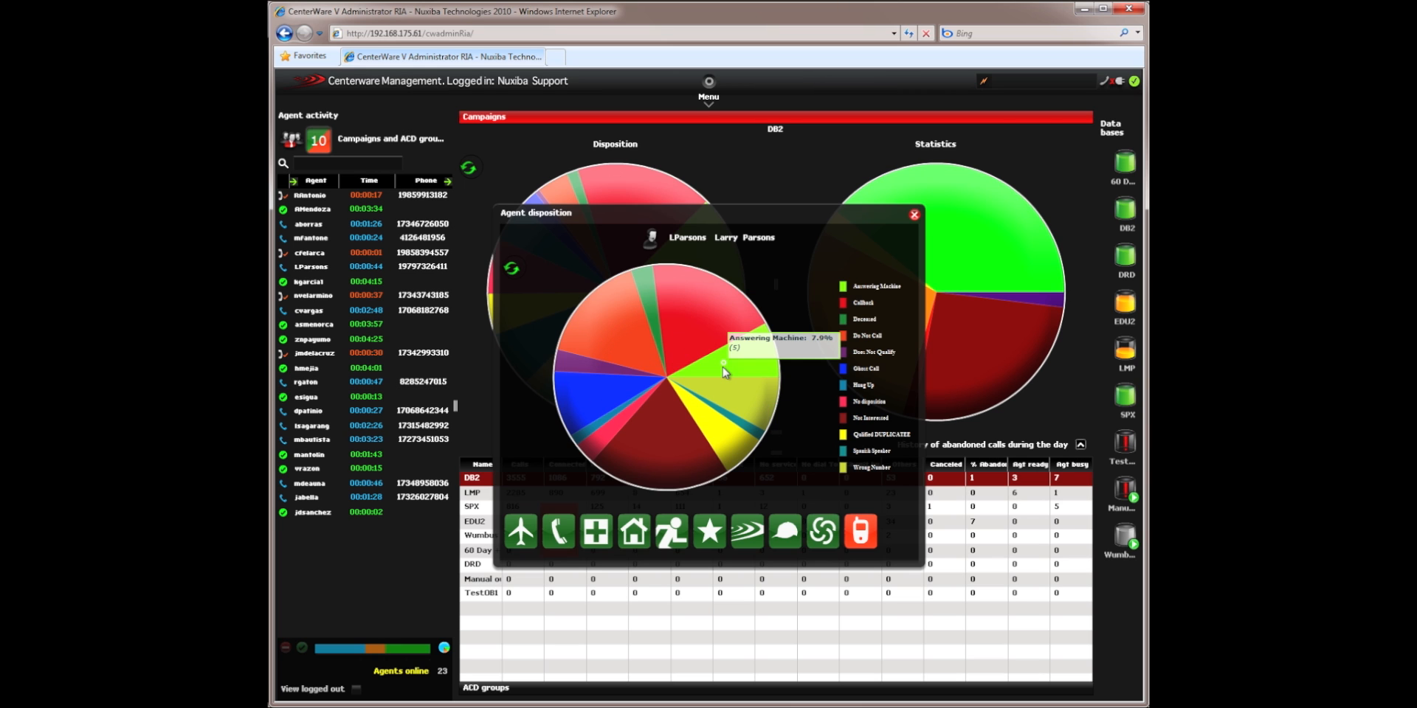
mouse_move(723, 412)
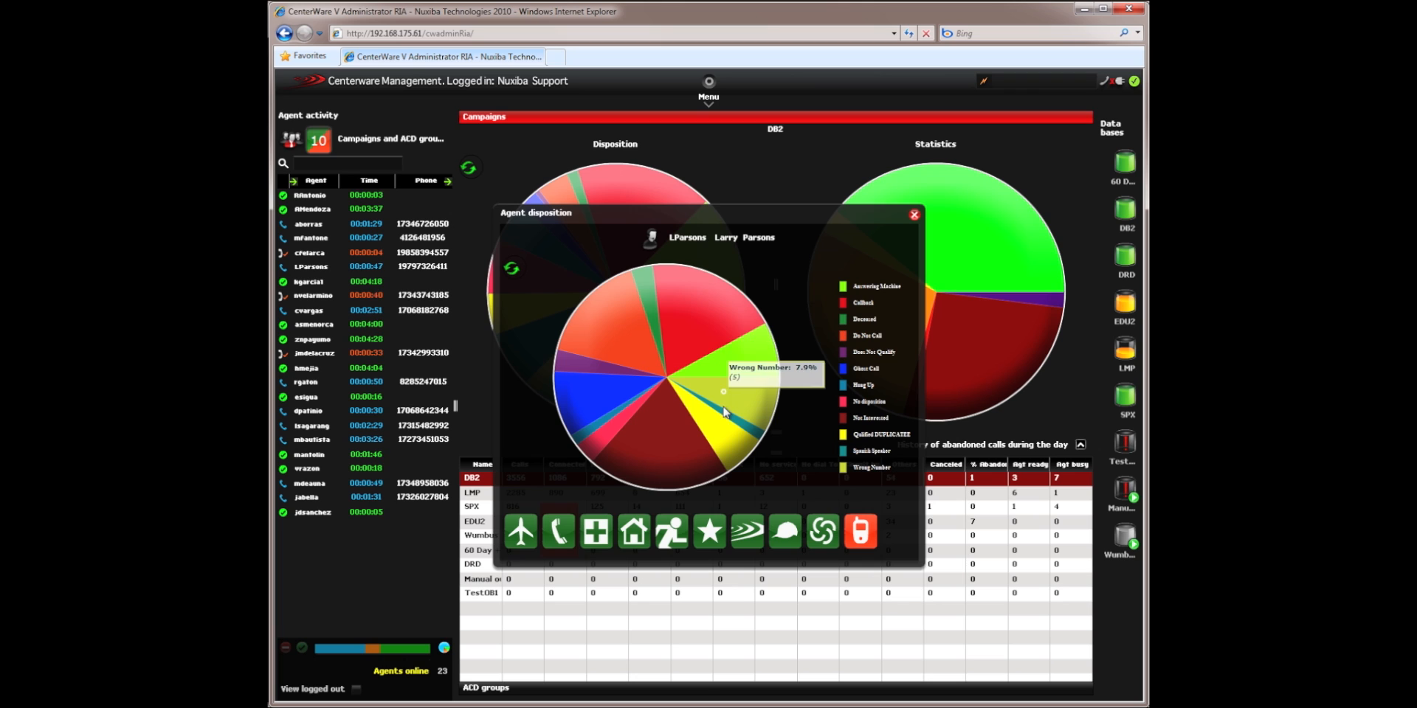
mouse_move(717, 434)
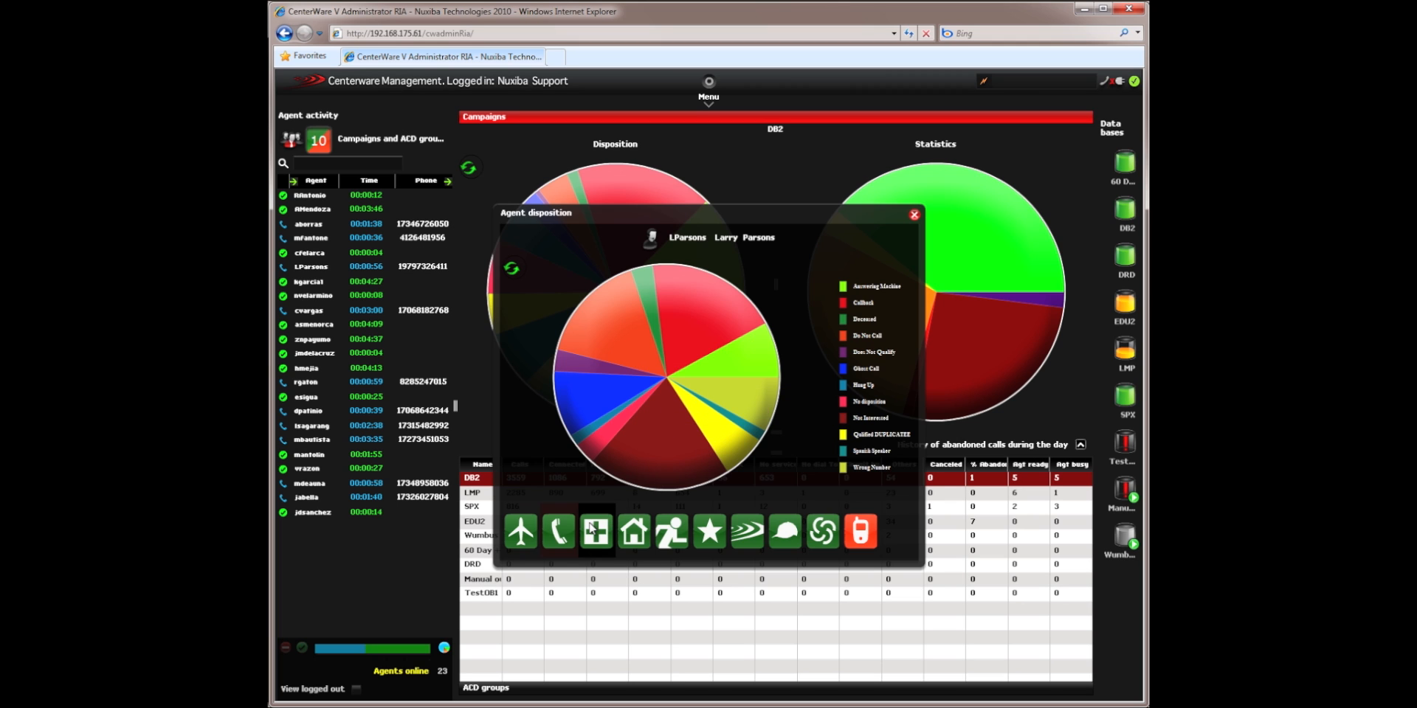
mouse_move(595, 532)
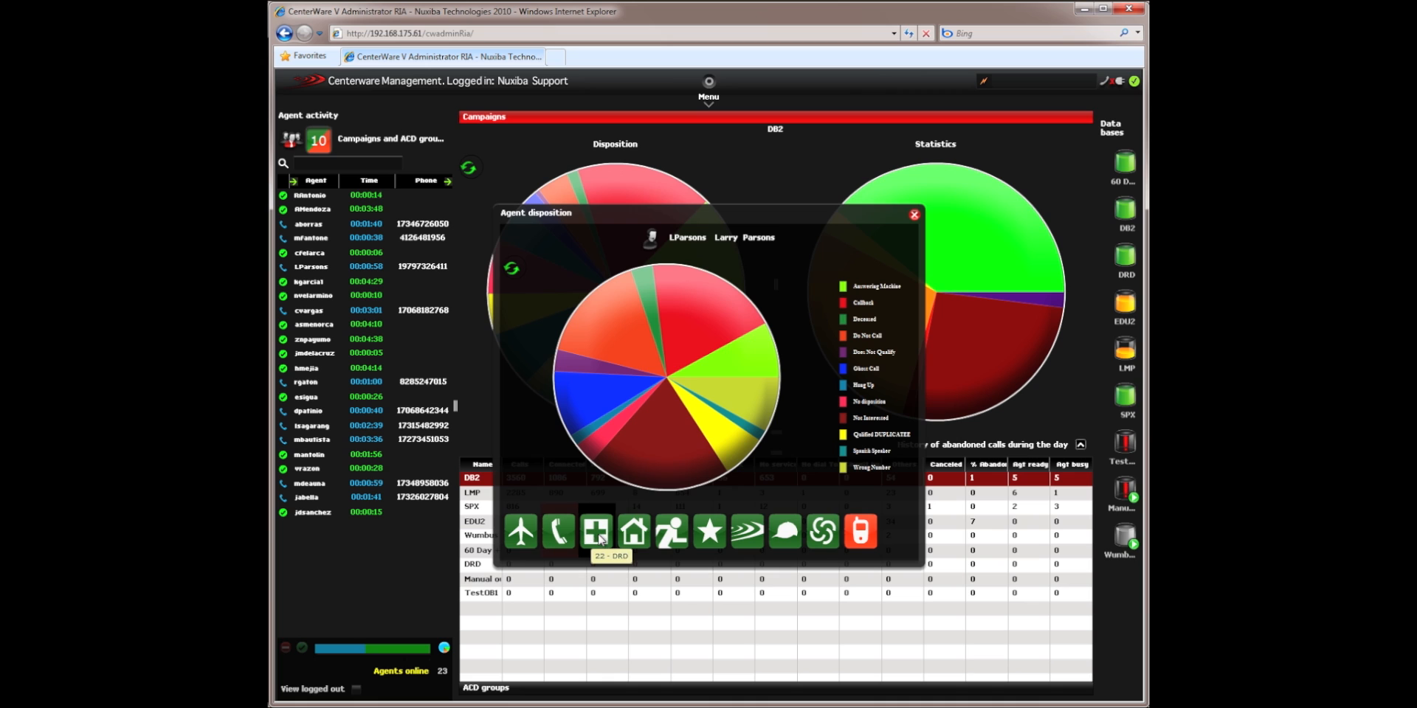
mouse_move(709, 532)
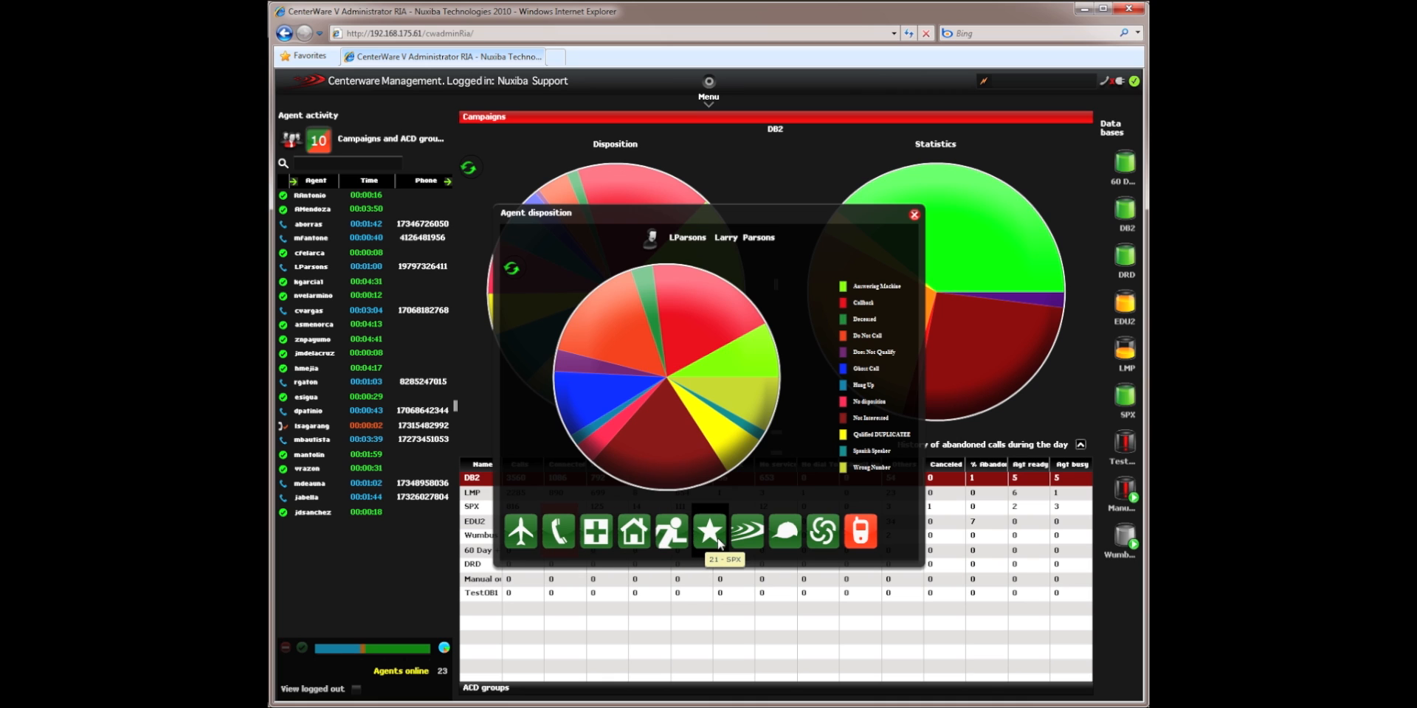
mouse_move(859, 531)
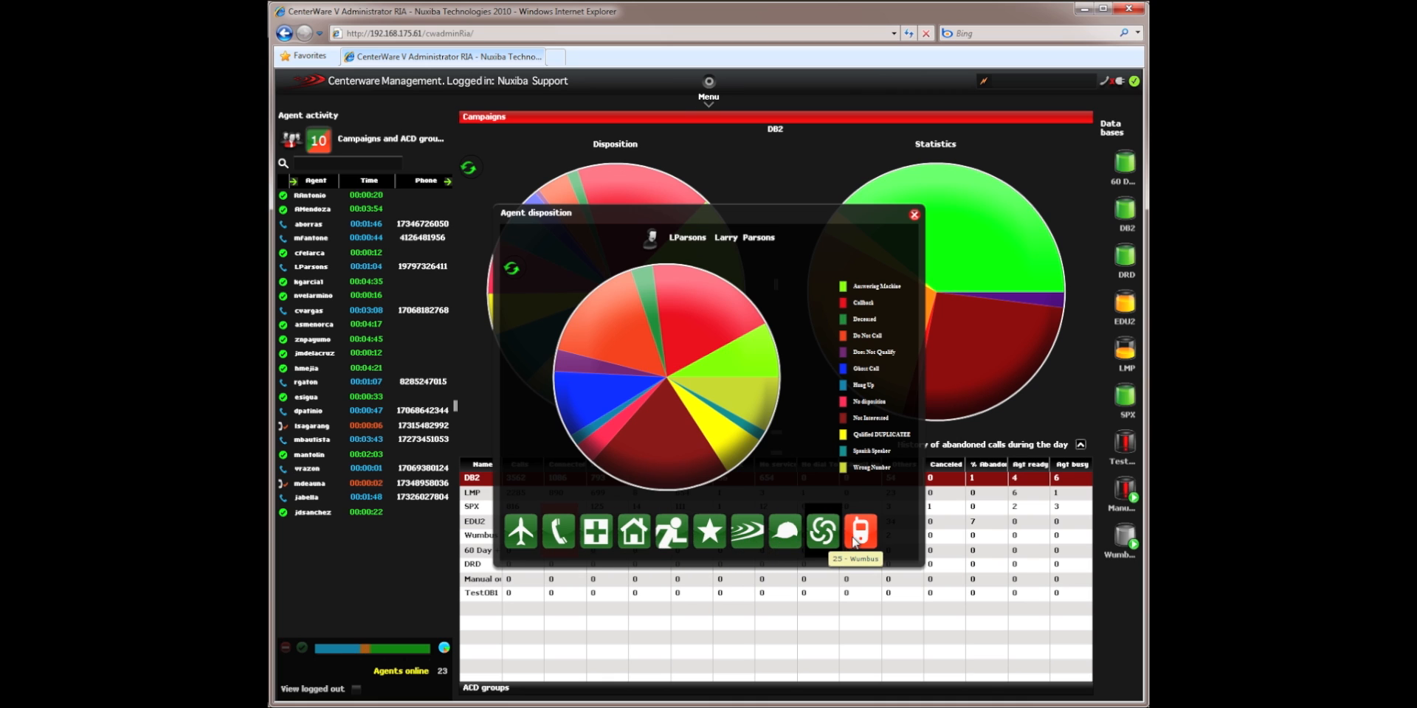
mouse_move(692, 325)
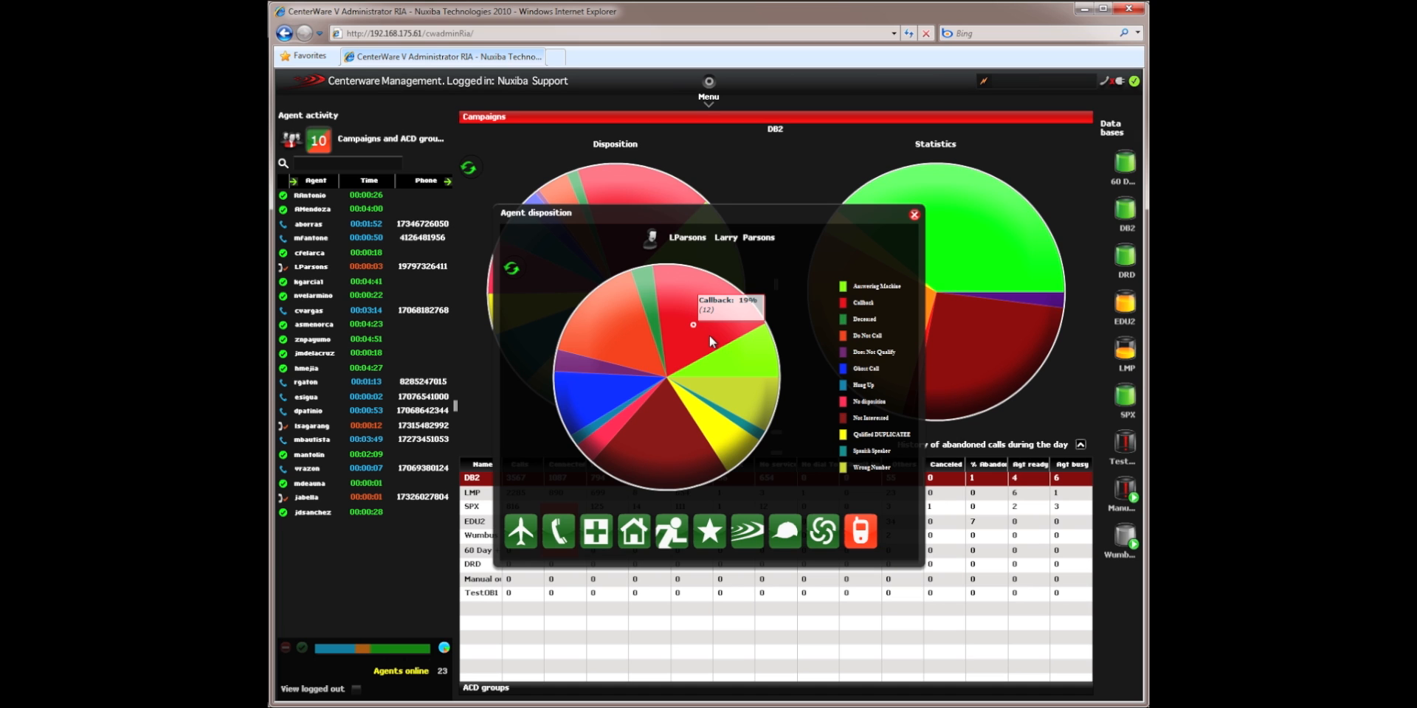
mouse_move(644, 350)
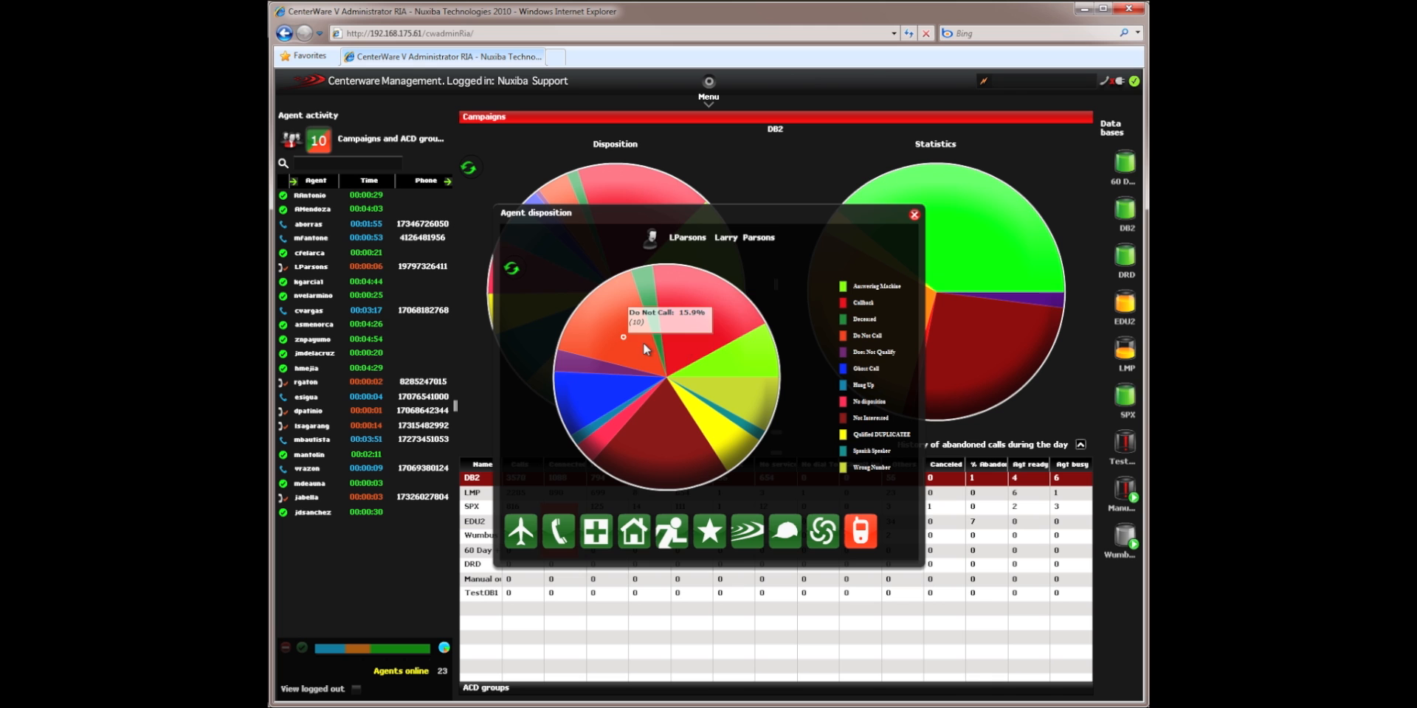
Close the disposition breakdown and draft 'Do you need help' to several agents
click(913, 214)
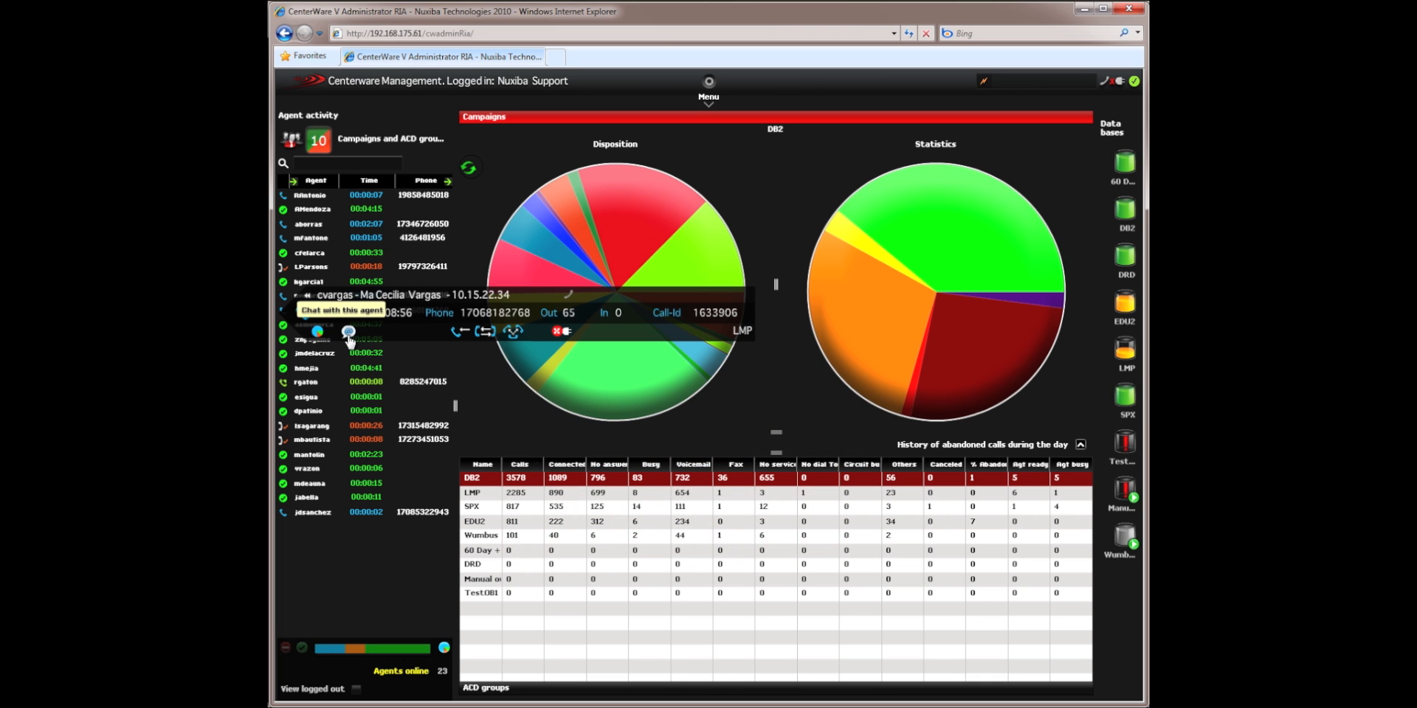
click(348, 330)
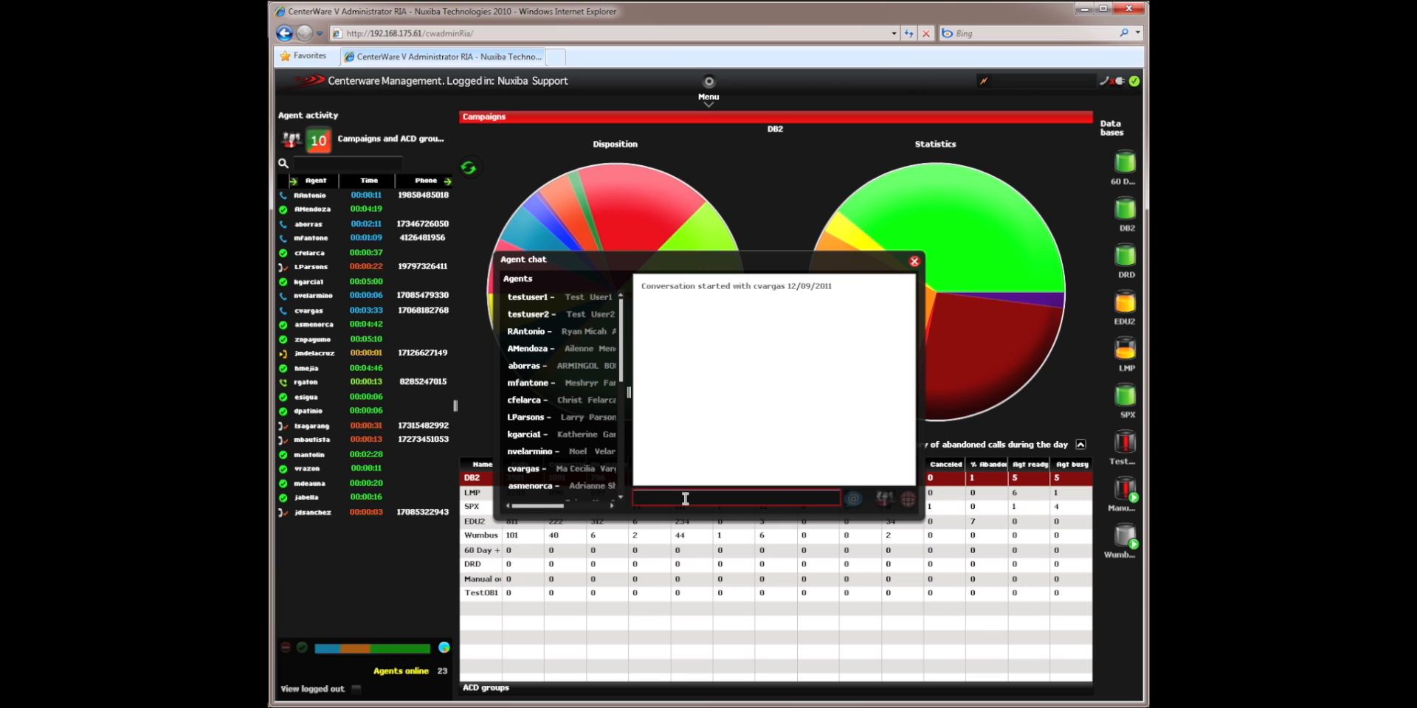
text(D)
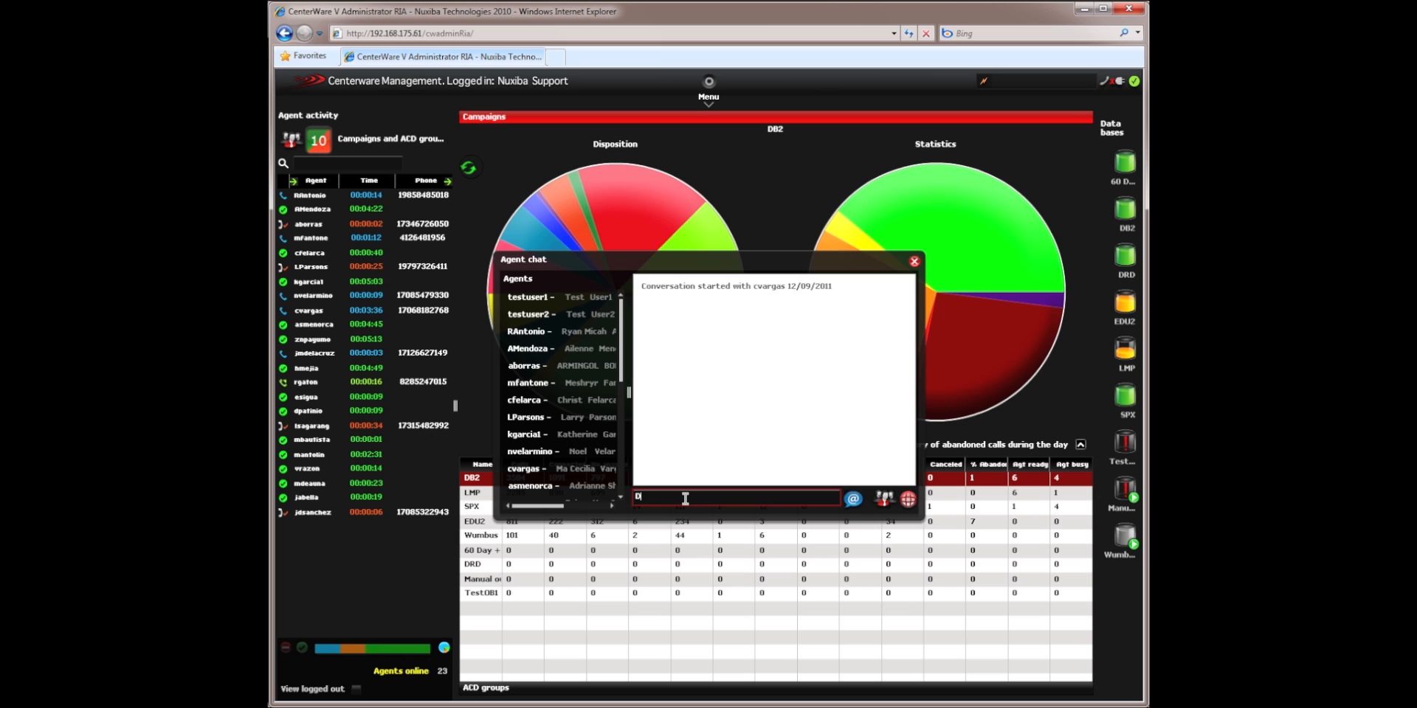
text(o you need hlep)
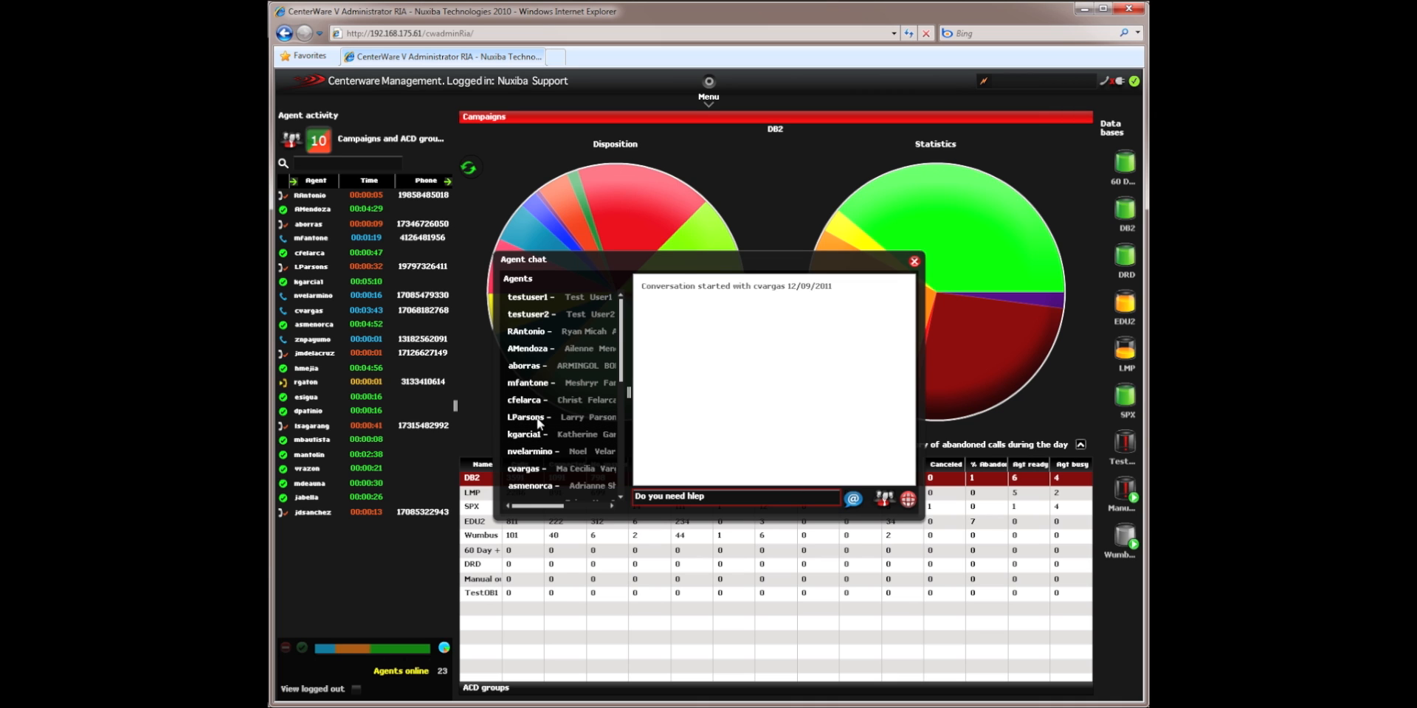
click(526, 365)
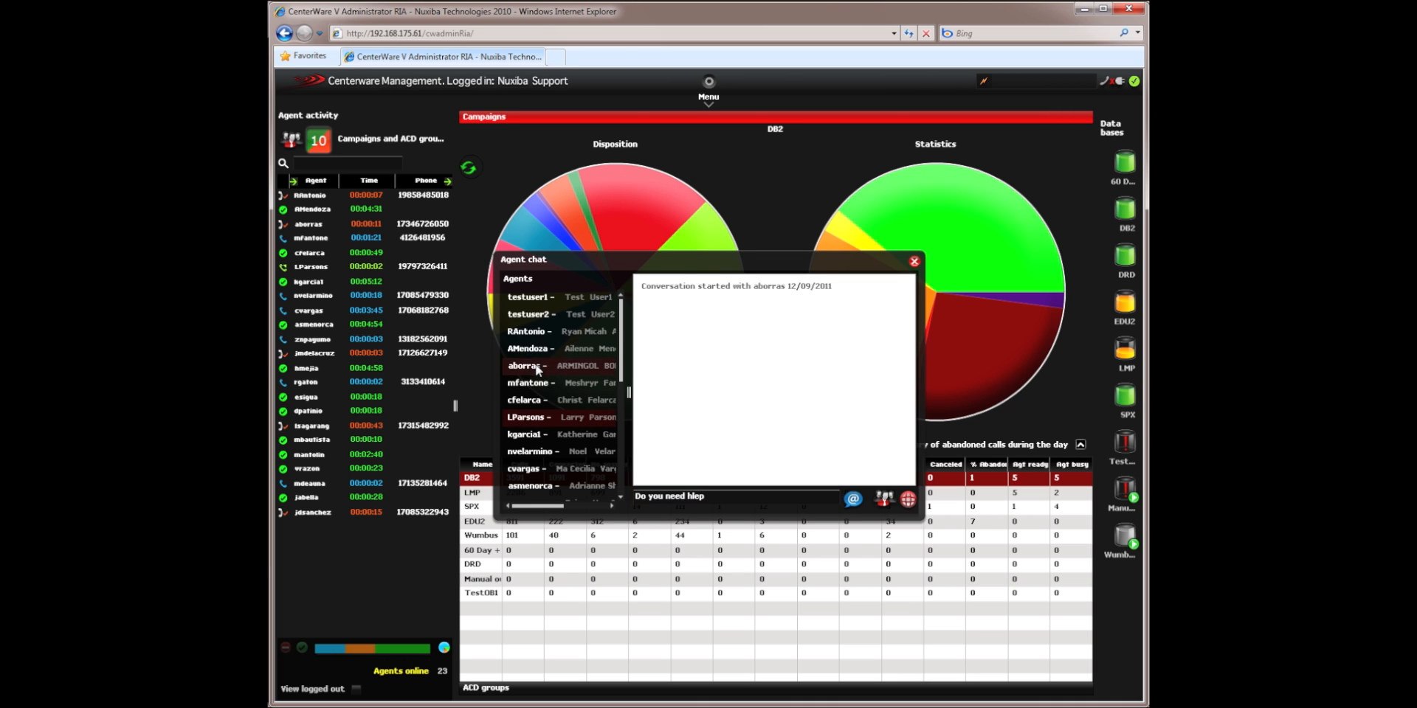
click(527, 468)
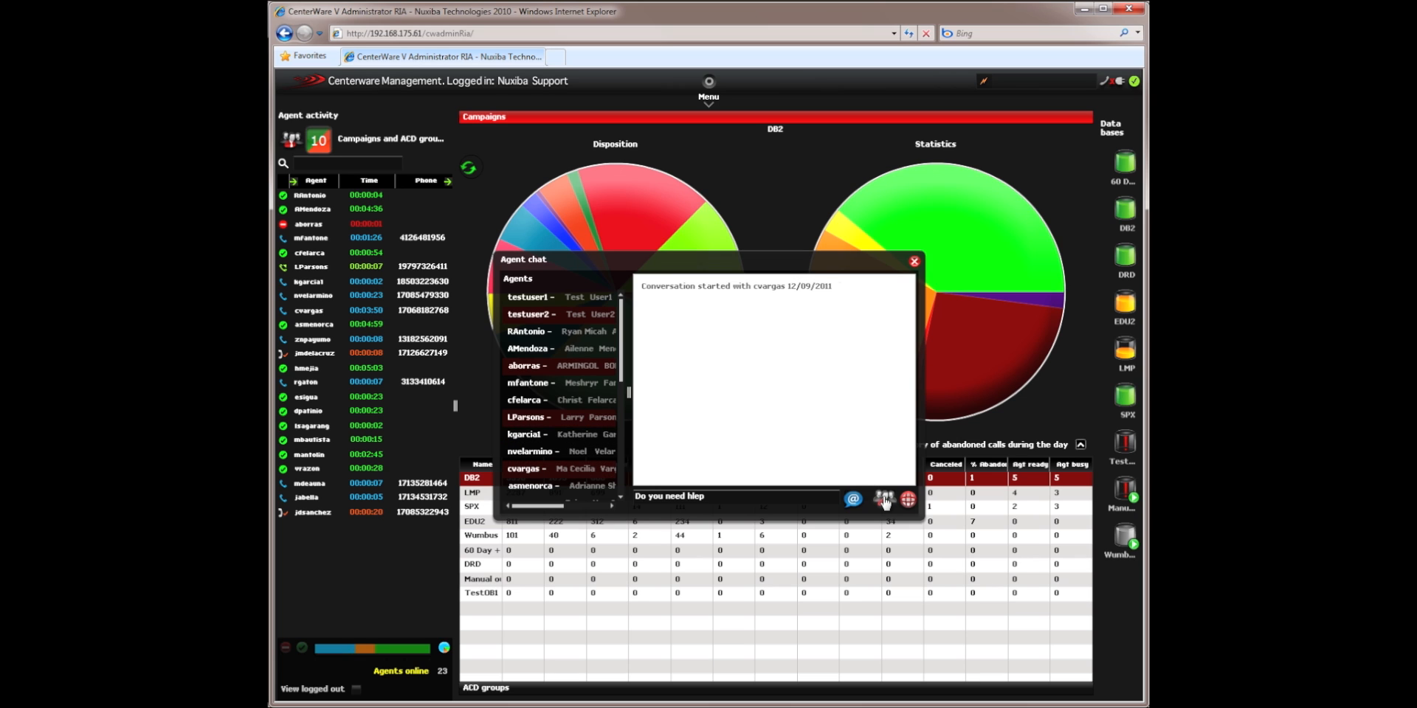
mouse_move(907, 500)
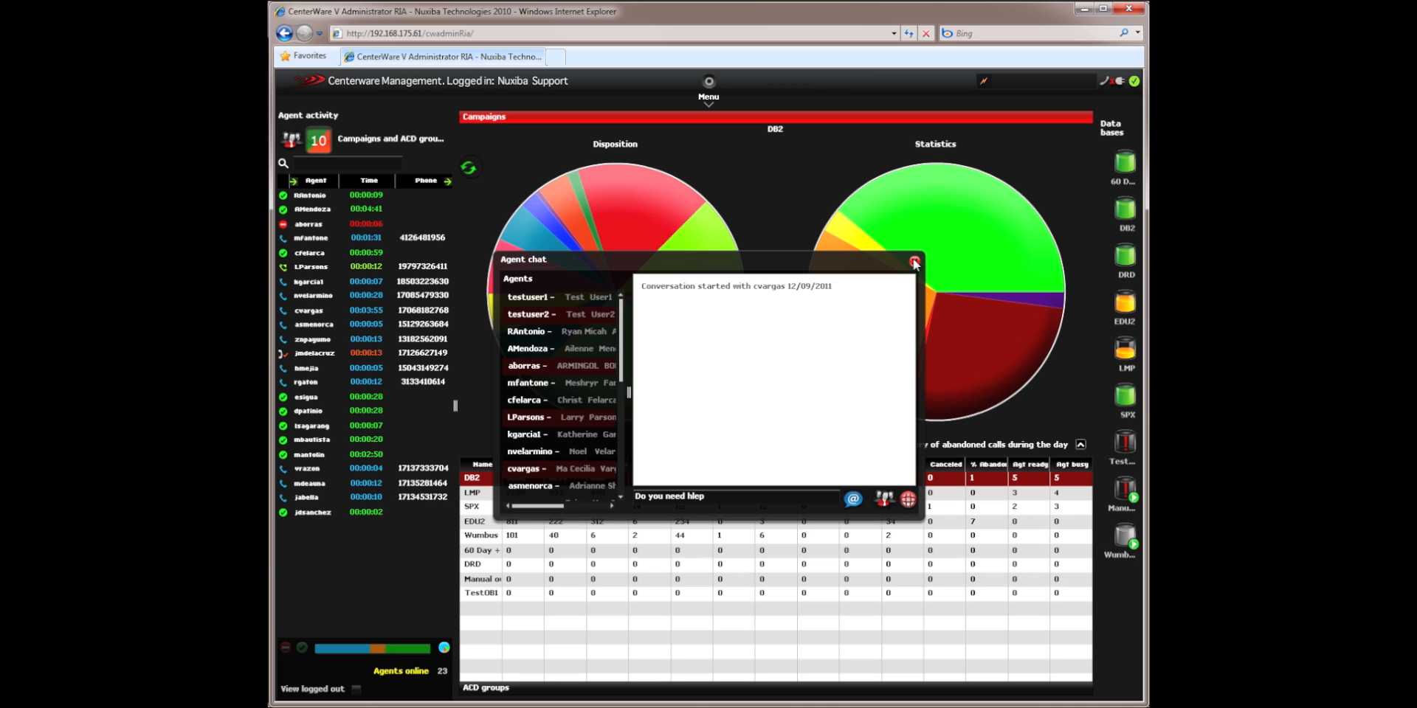
Close the agent chat window
click(913, 262)
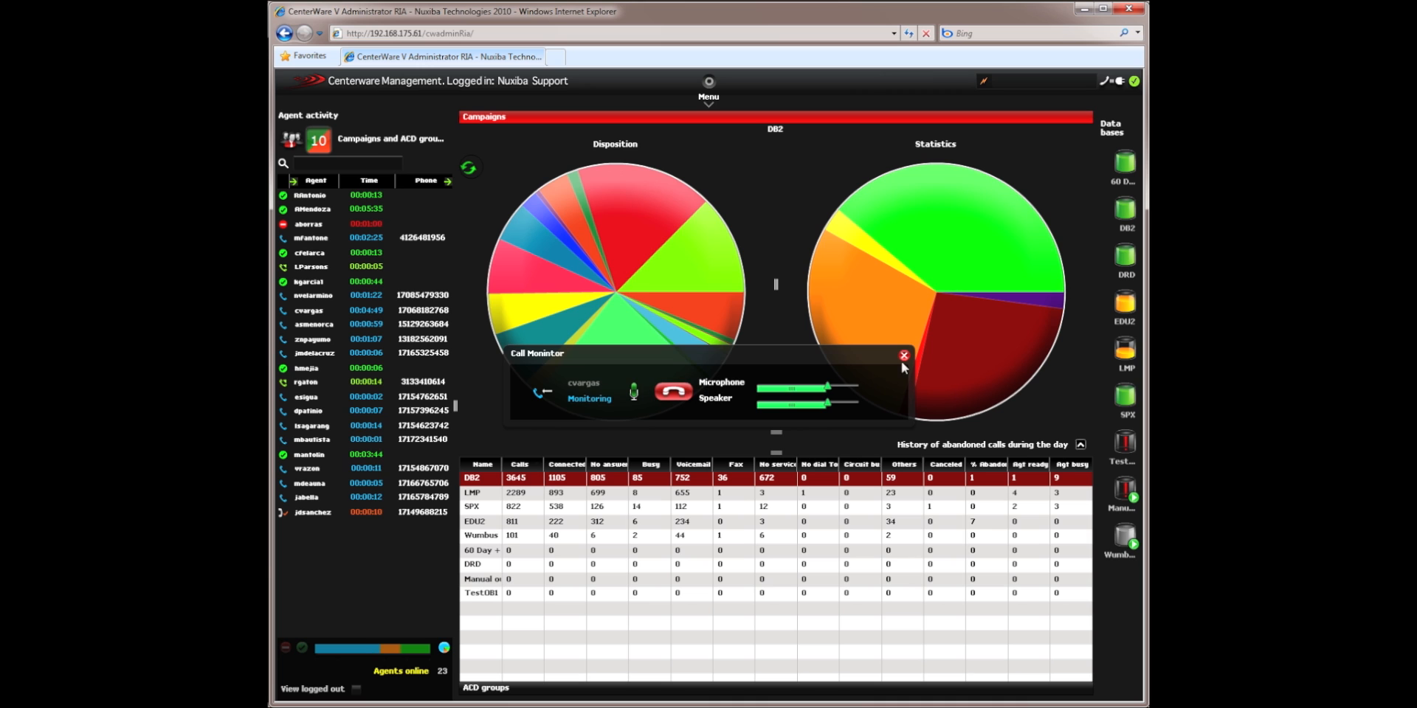
click(901, 354)
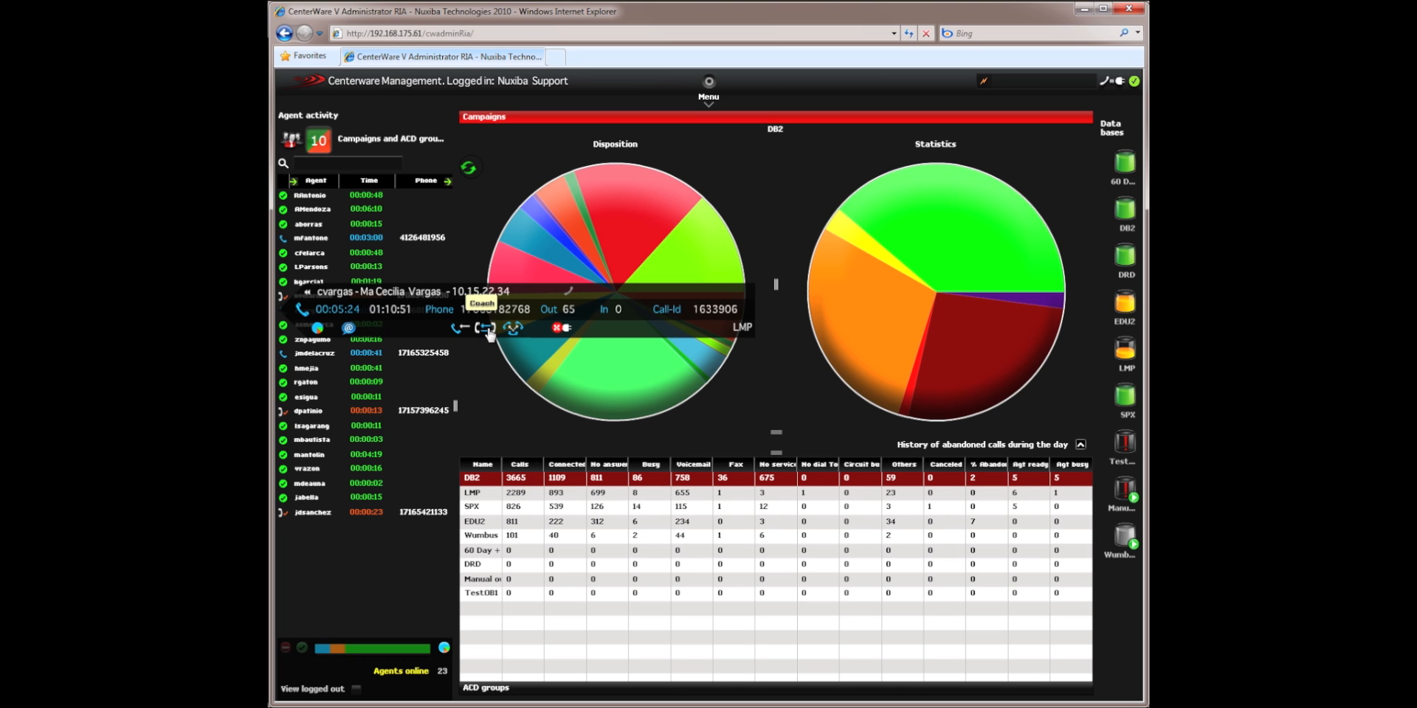
mouse_move(514, 327)
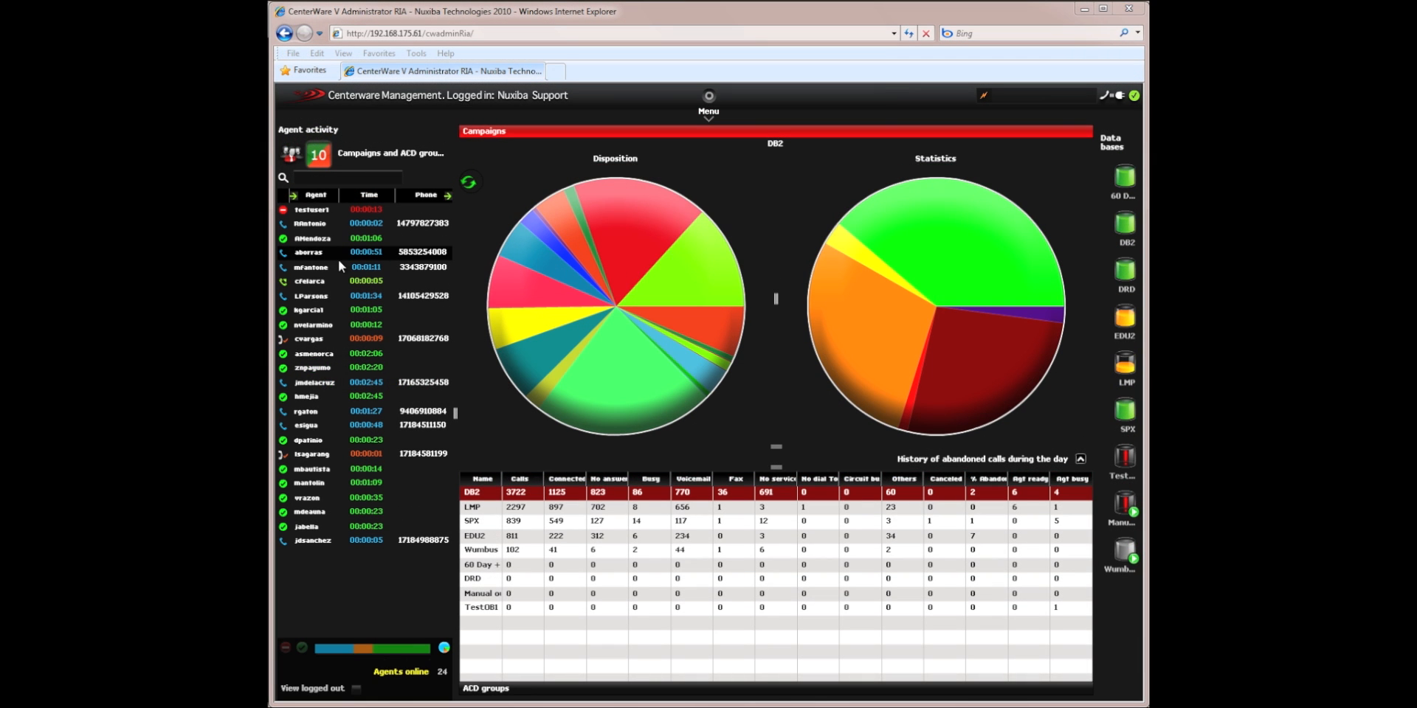
Open Set Agent(s) unavailable for agent testuser1
click(311, 209)
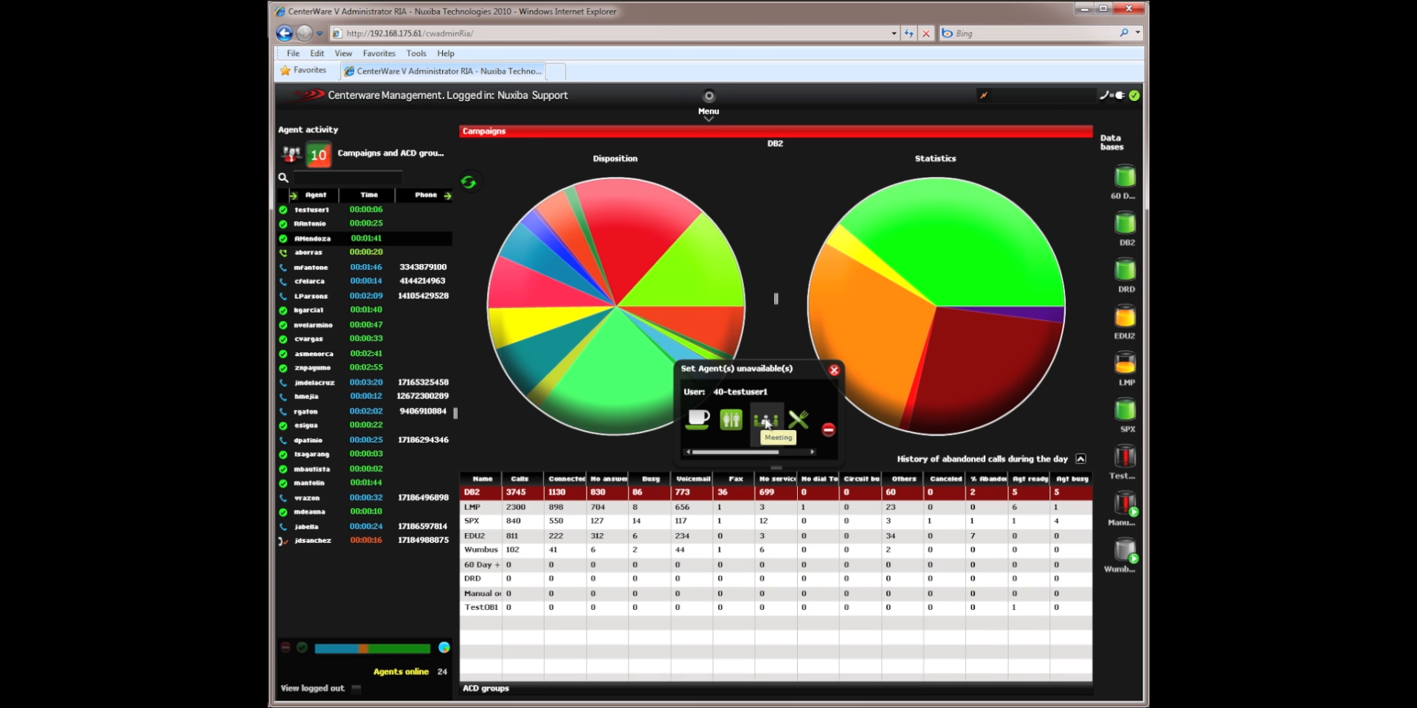
mouse_move(732, 419)
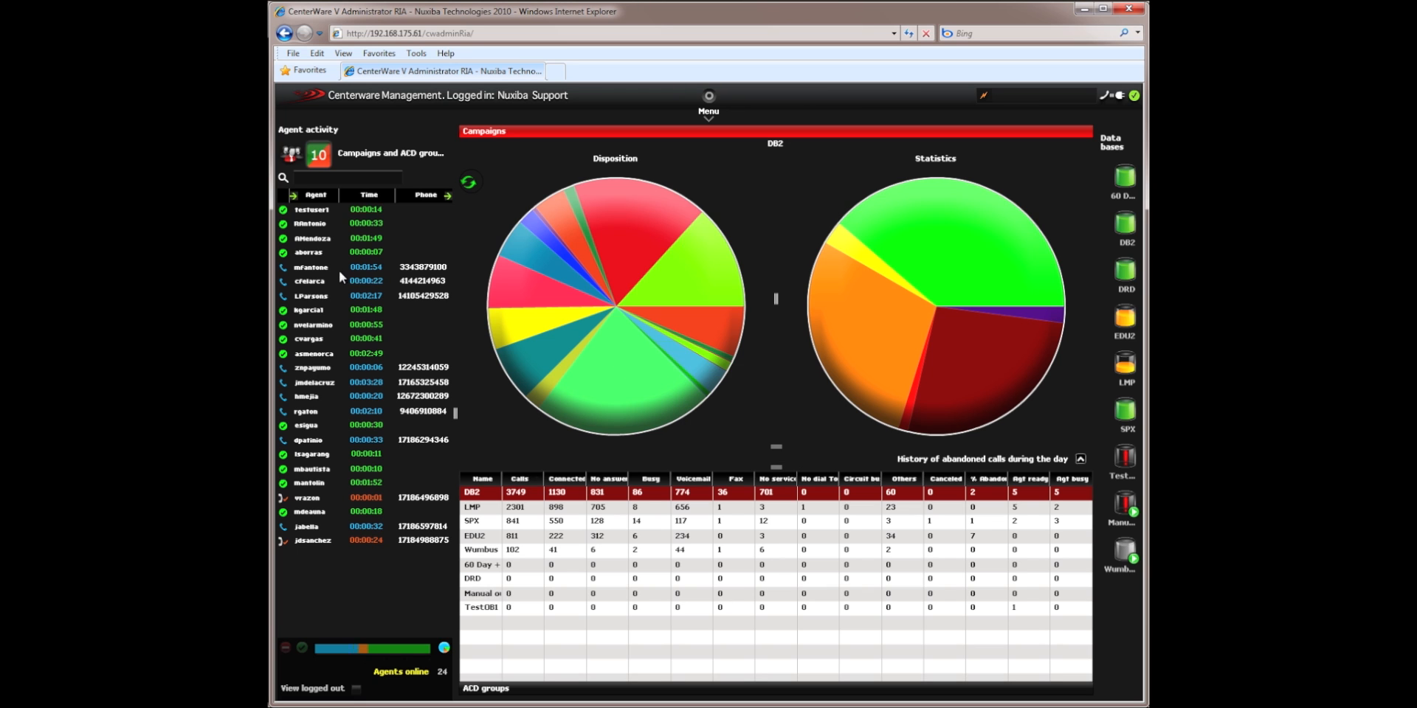
Open testuser1's agent detail popup from Agent activity to confirm the Meeting status
click(312, 209)
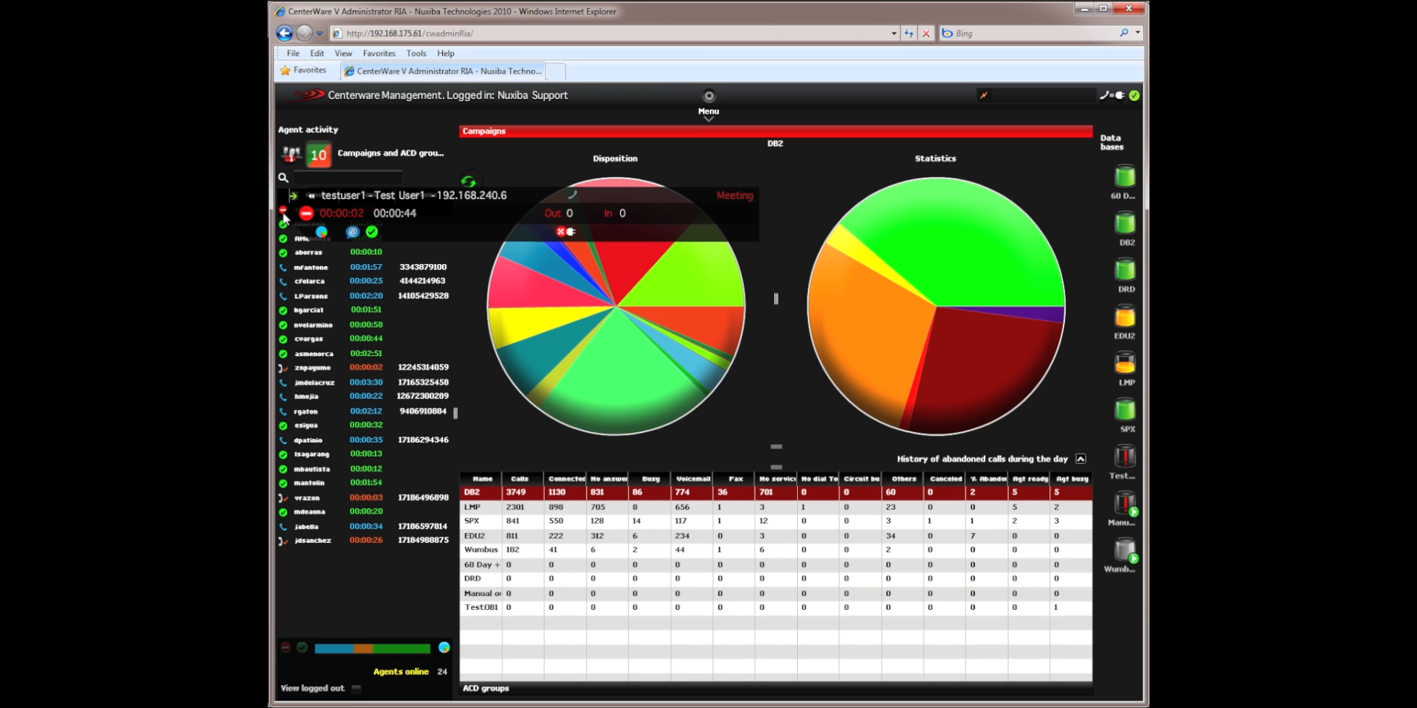
mouse_move(486, 233)
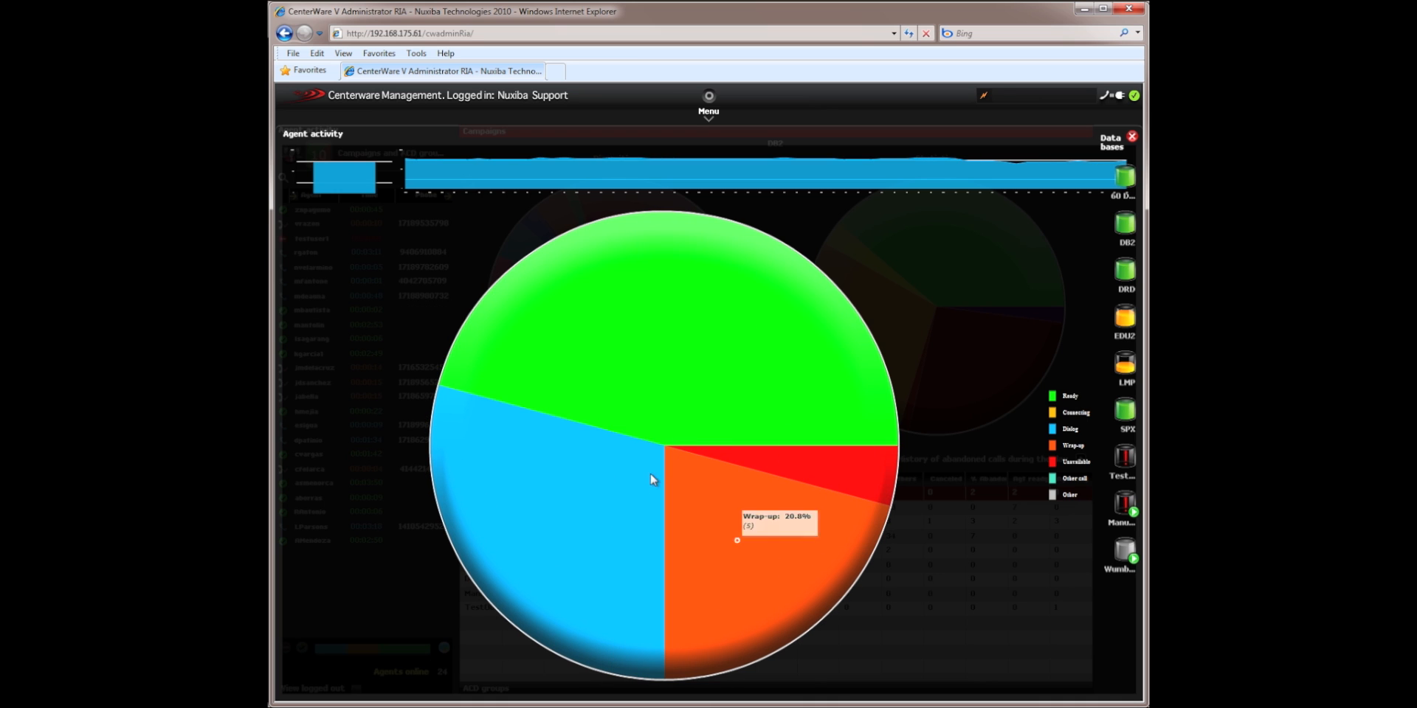
mouse_move(599, 463)
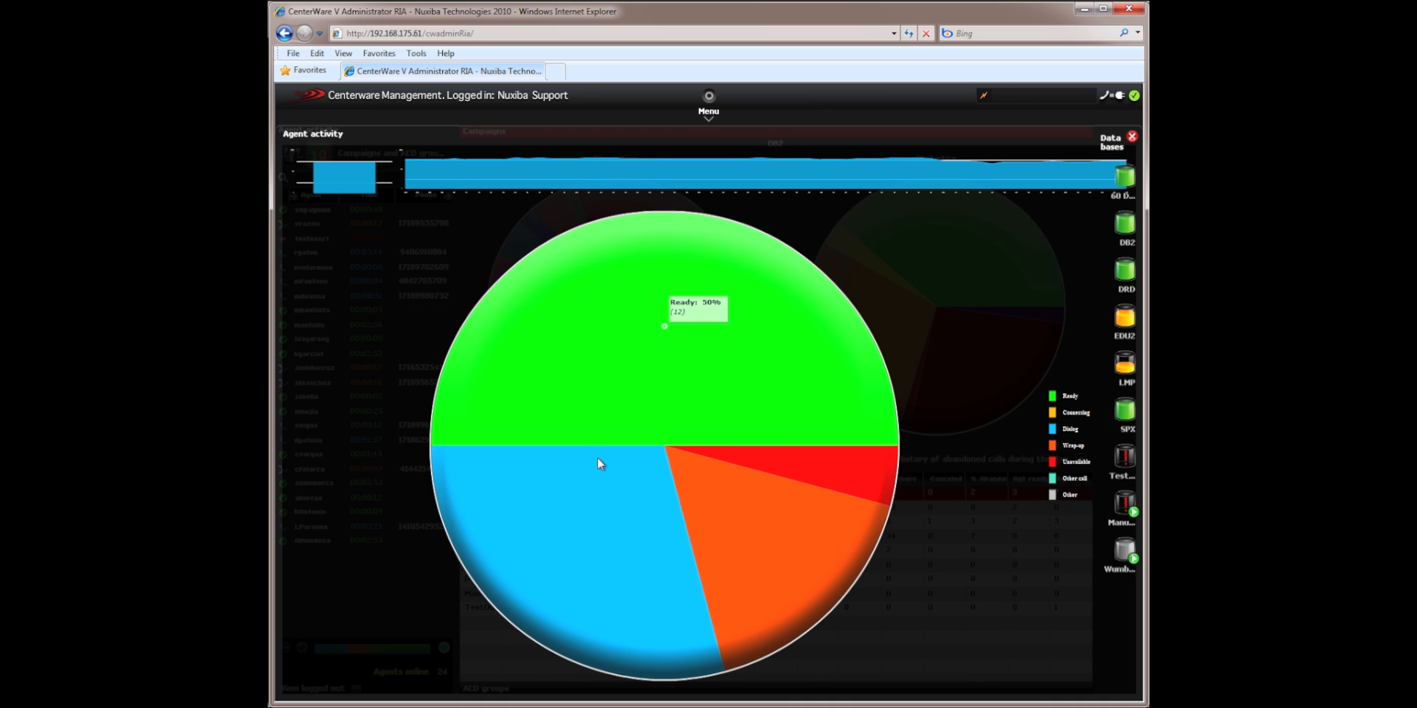
mouse_move(605, 465)
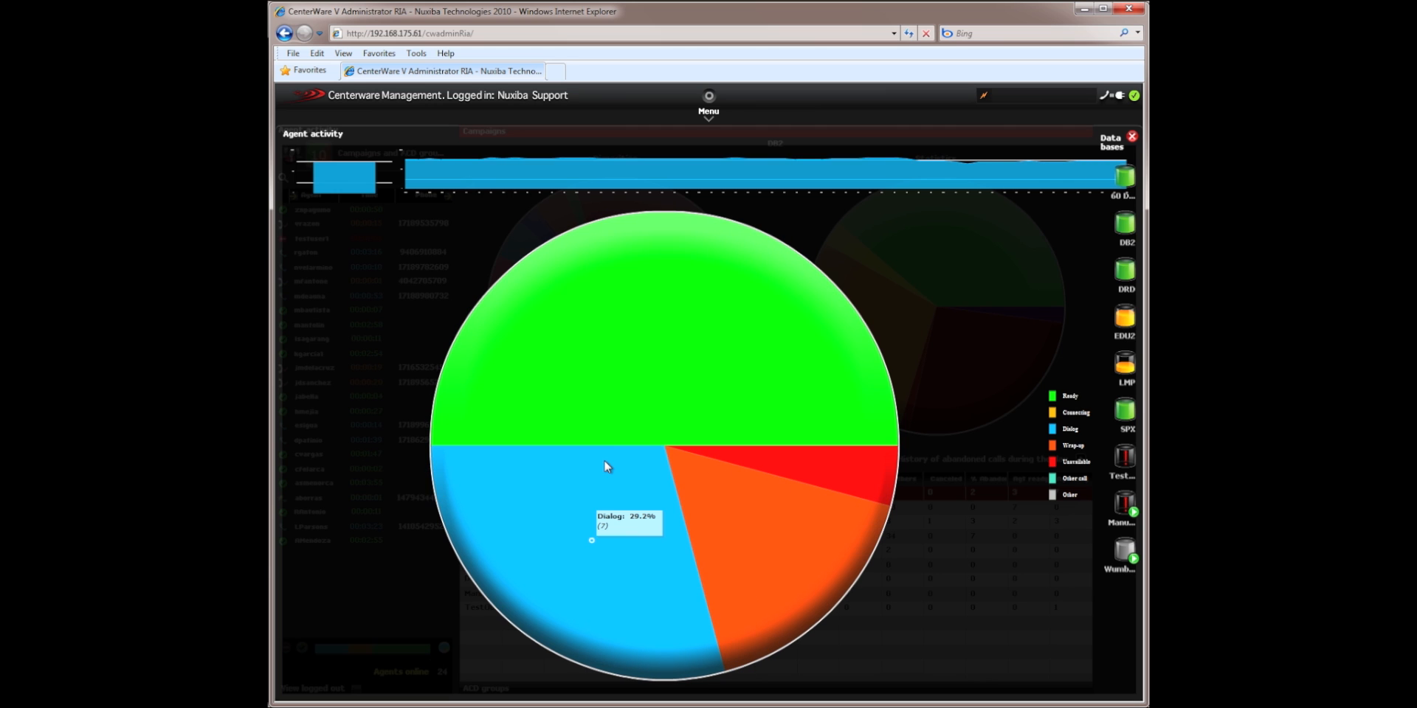
mouse_move(827, 458)
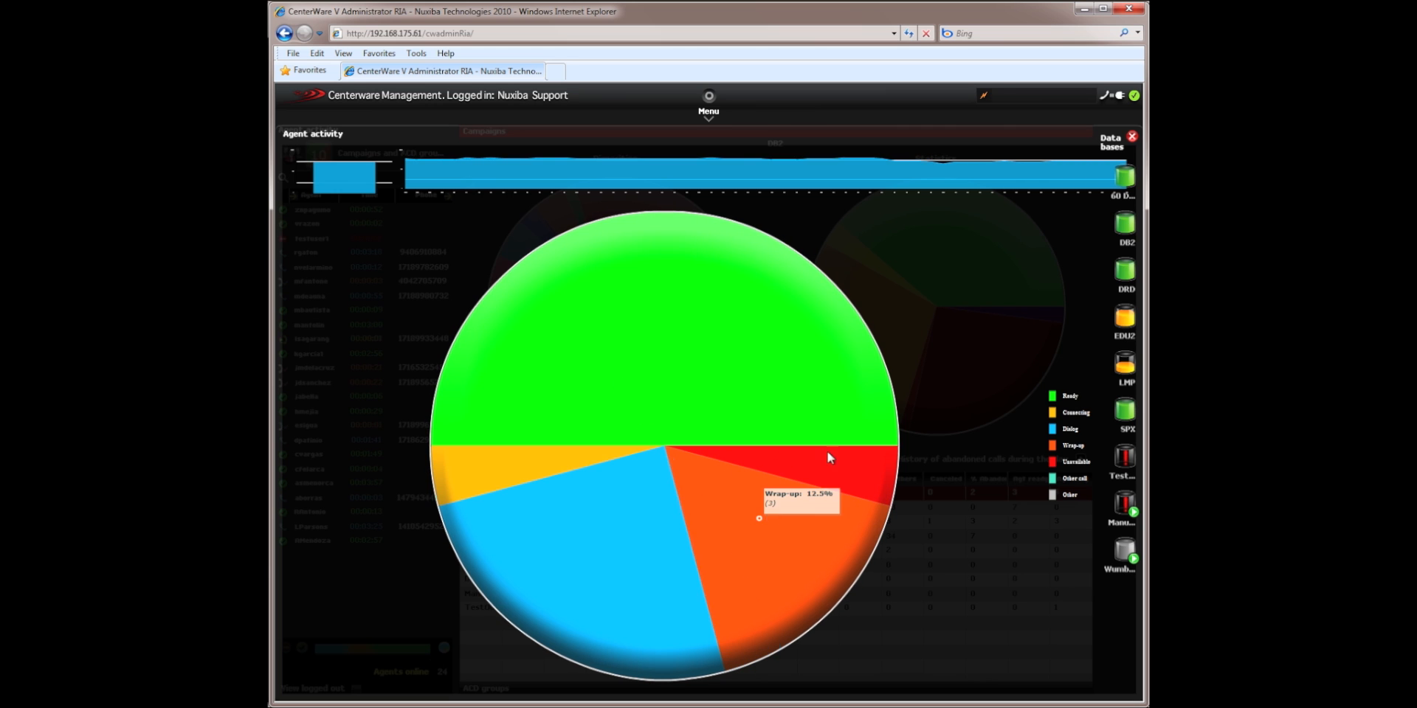